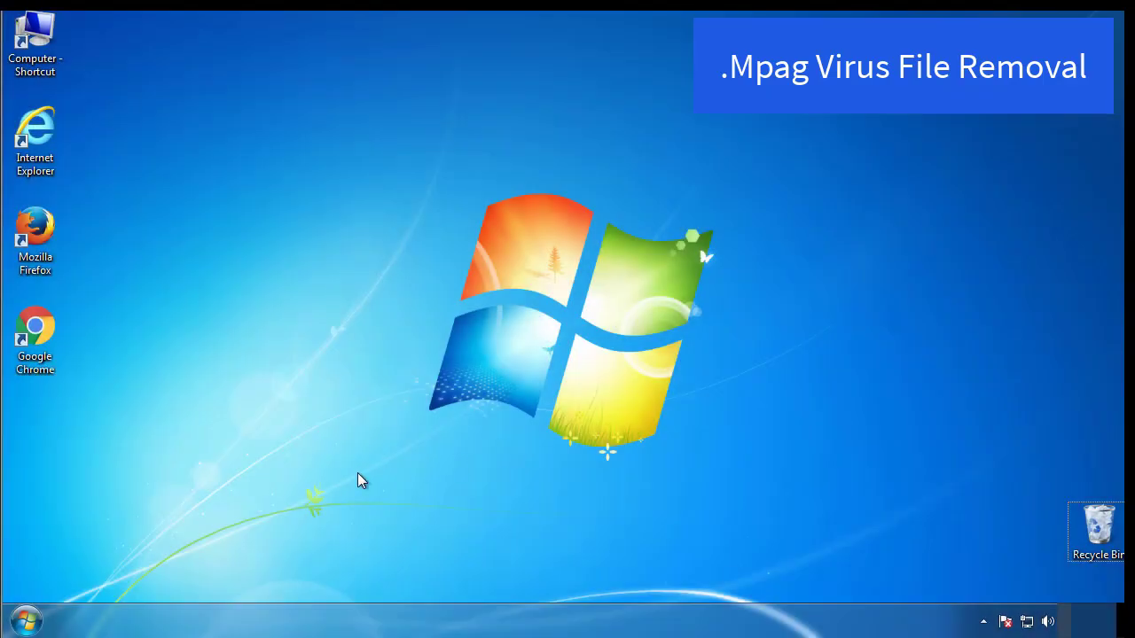
Launch System Configuration via the Start search for msconfig.
left_click(24, 618)
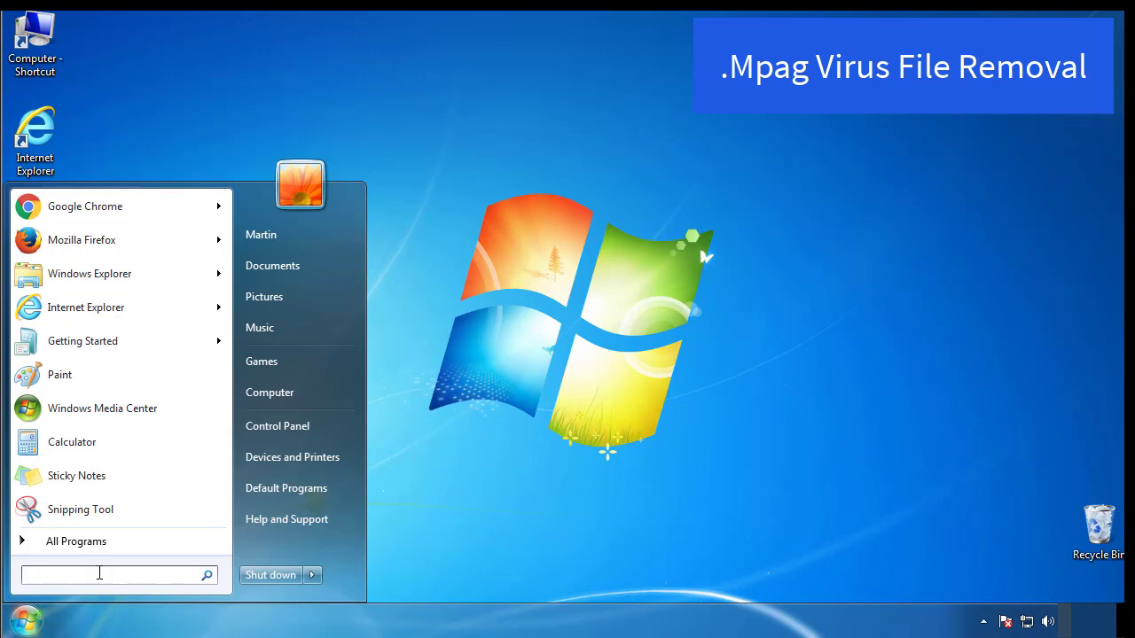
type("mscon")
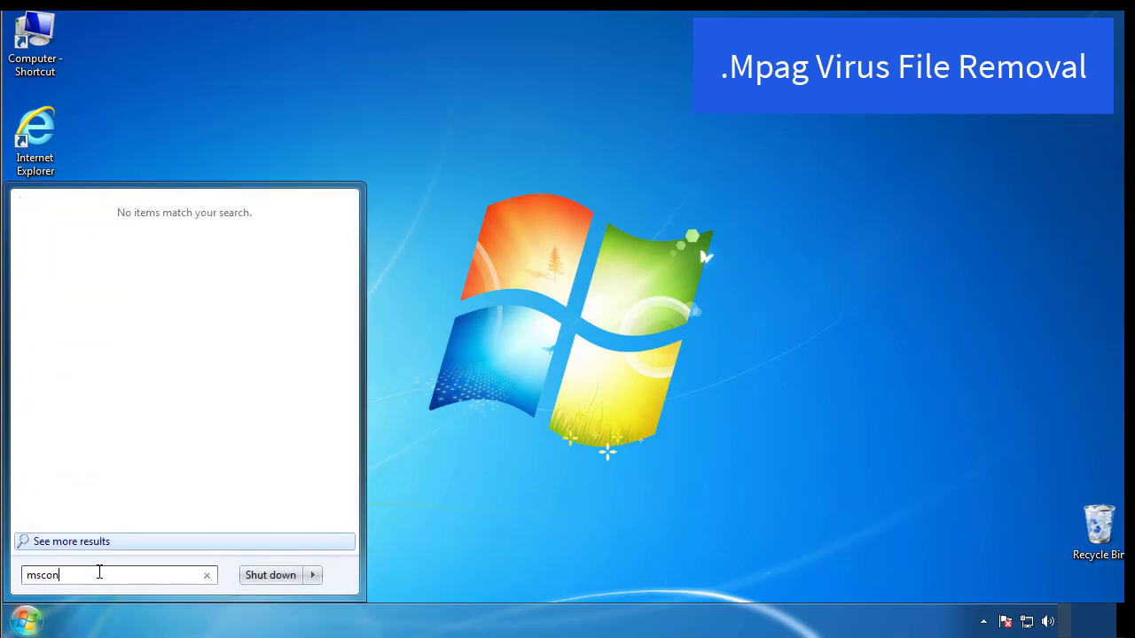
key("Enter")
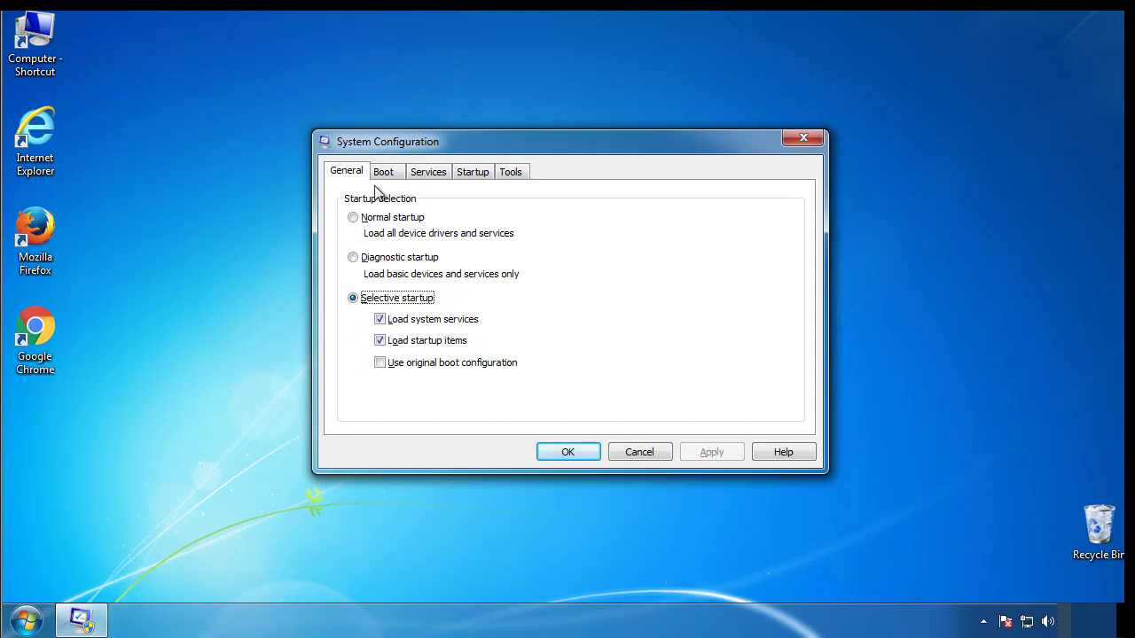
Enable Safe boot (Minimal) on the Boot tab, apply it and restart now.
left_click(384, 171)
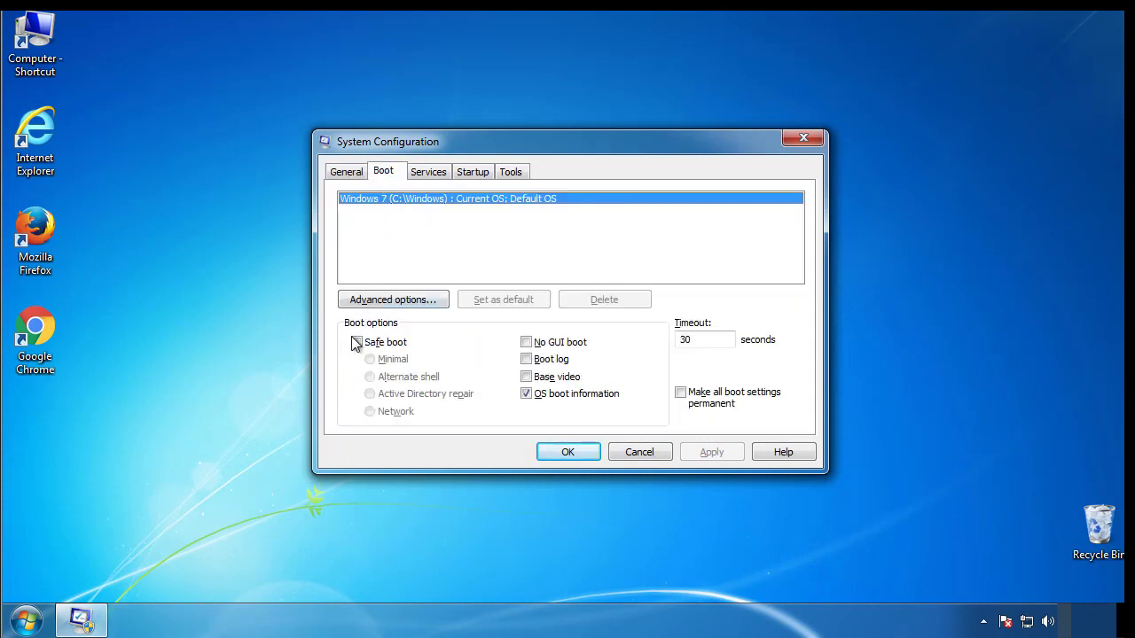
left_click(355, 342)
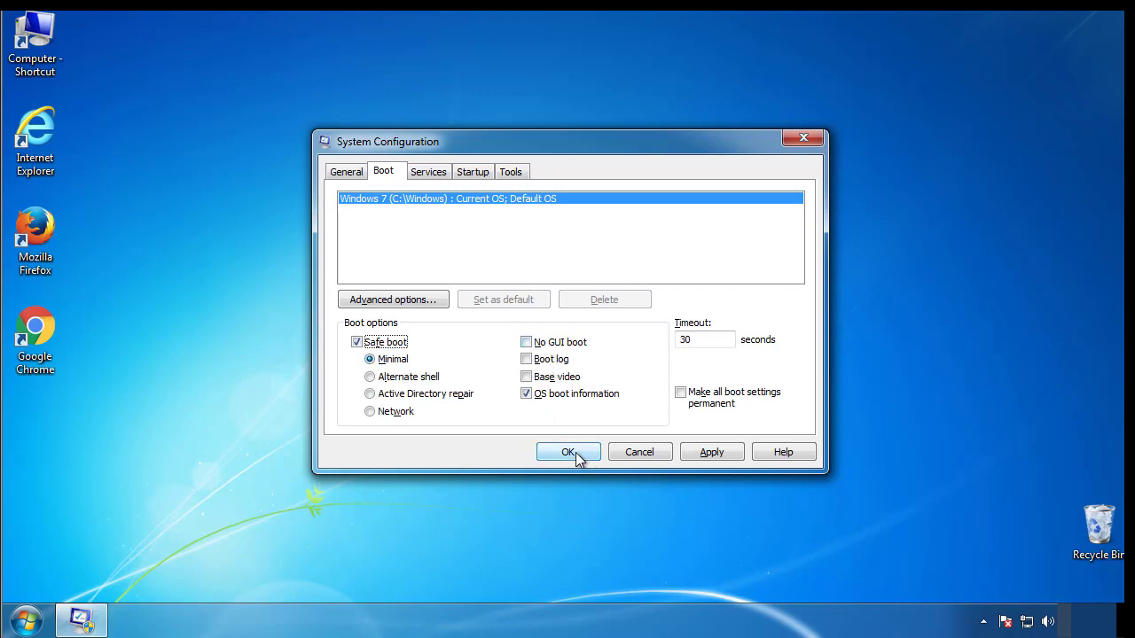
left_click(568, 452)
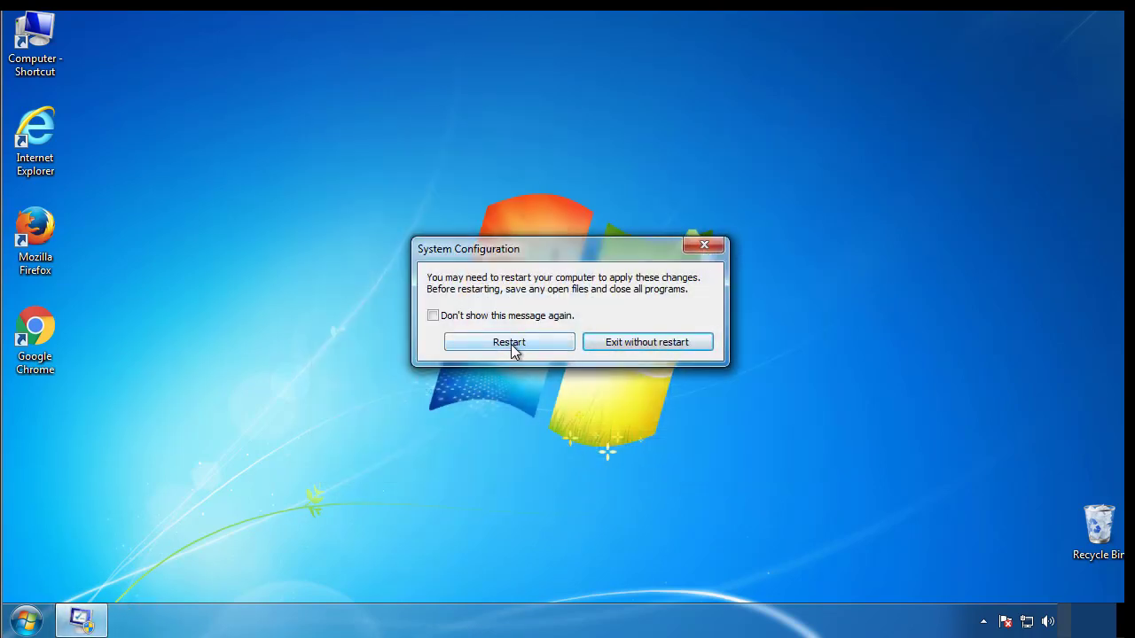
left_click(508, 342)
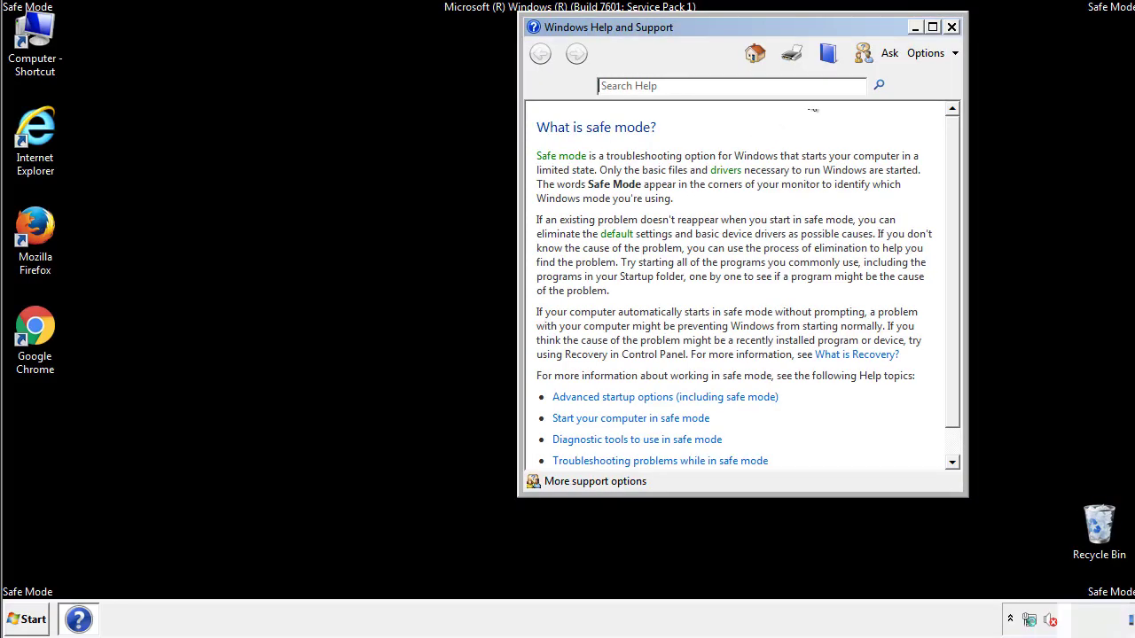
Close Safe Mode help and set Folder Options View to show hidden files, folders and drives.
left_click(955, 26)
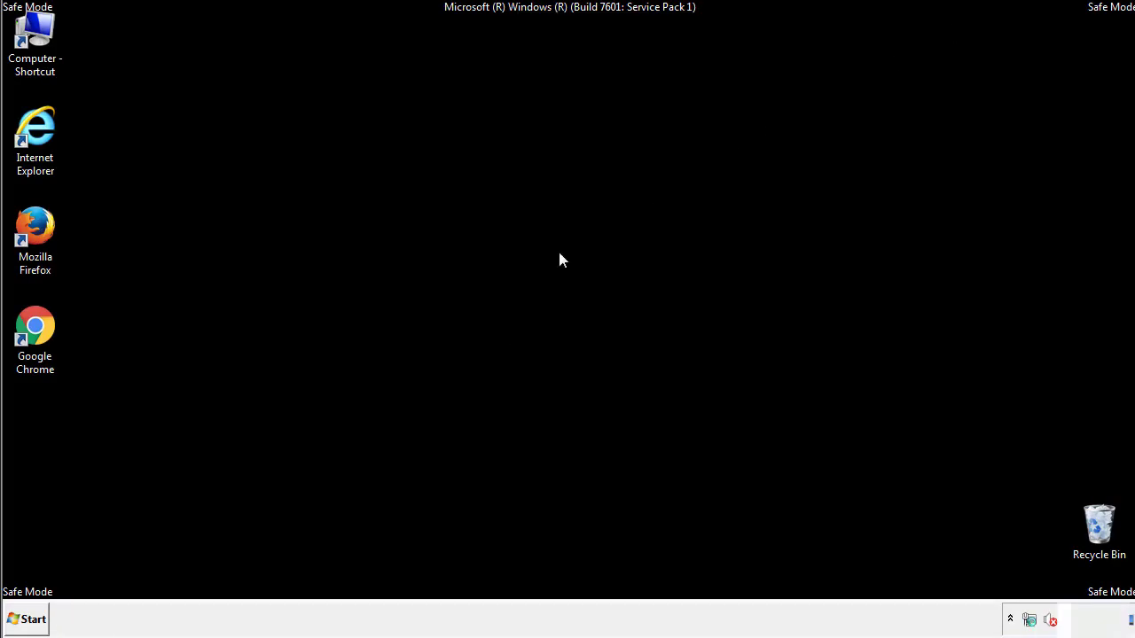
left_click(31, 619)
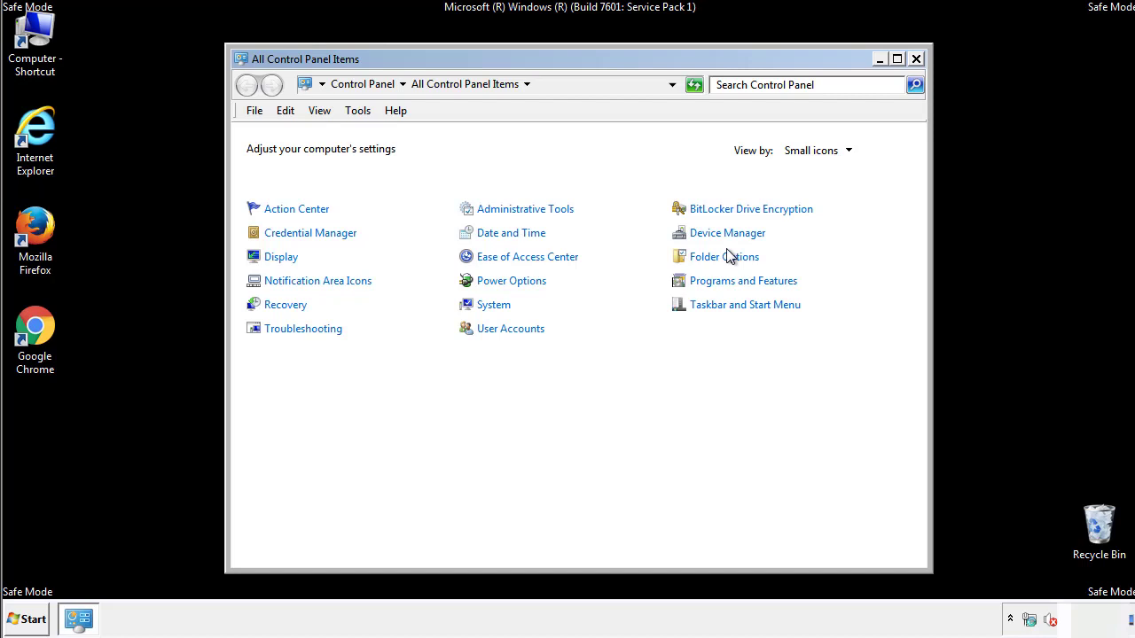
left_click(724, 256)
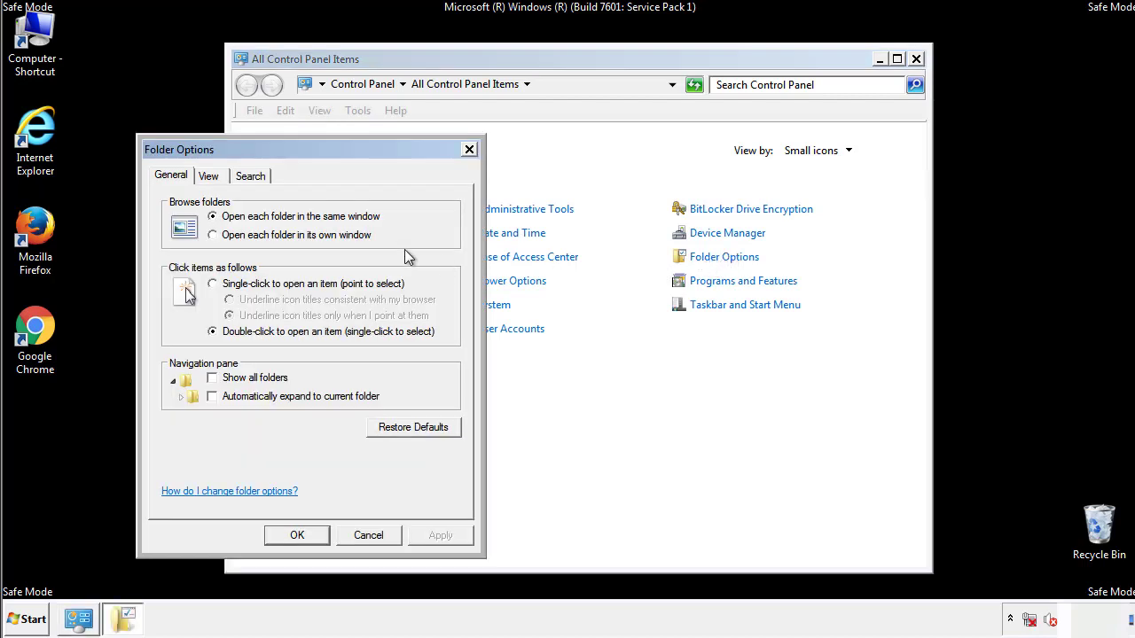
left_click(208, 175)
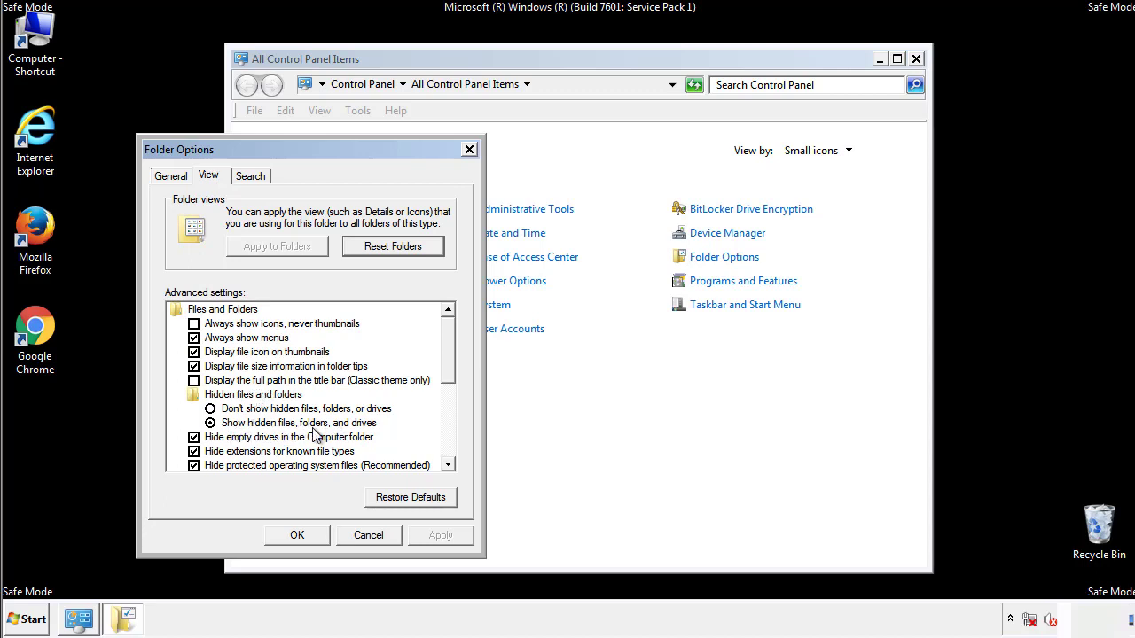
left_click(297, 534)
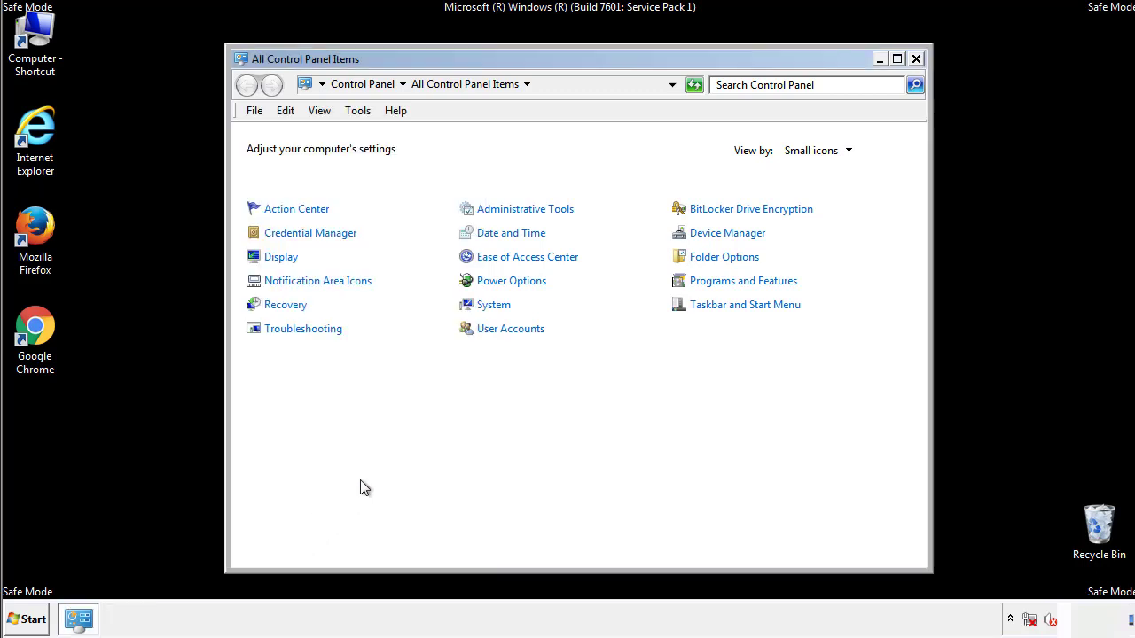
Browse into Windows\System32\drivers\etc and open the hosts file in Notepad.
left_click(916, 59)
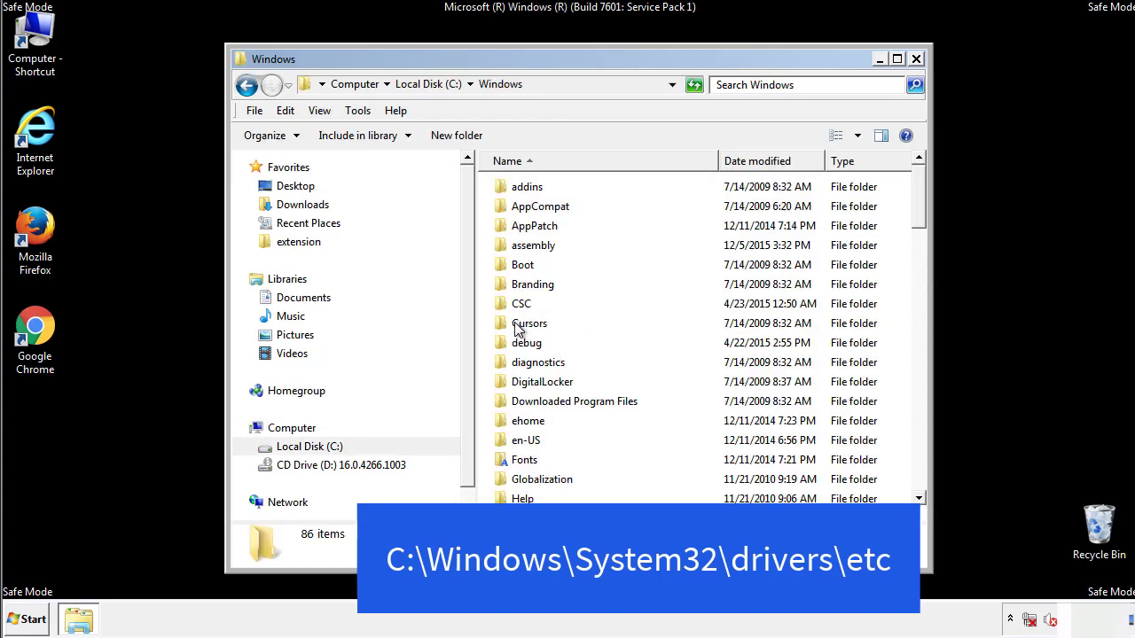
scroll("down", 3)
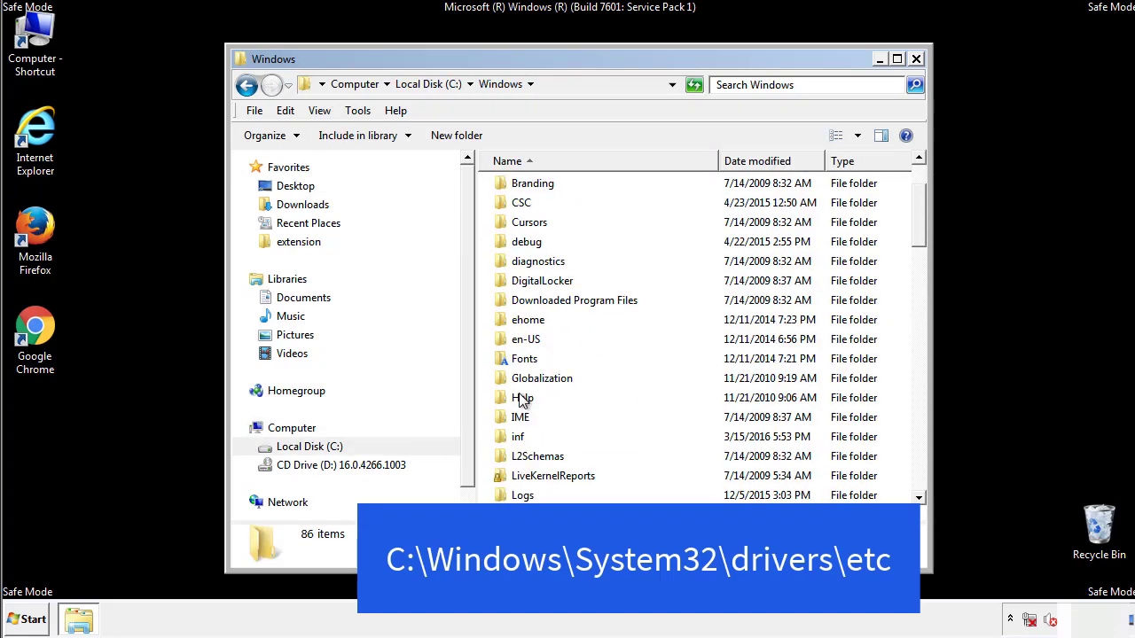
scroll("down", 3)
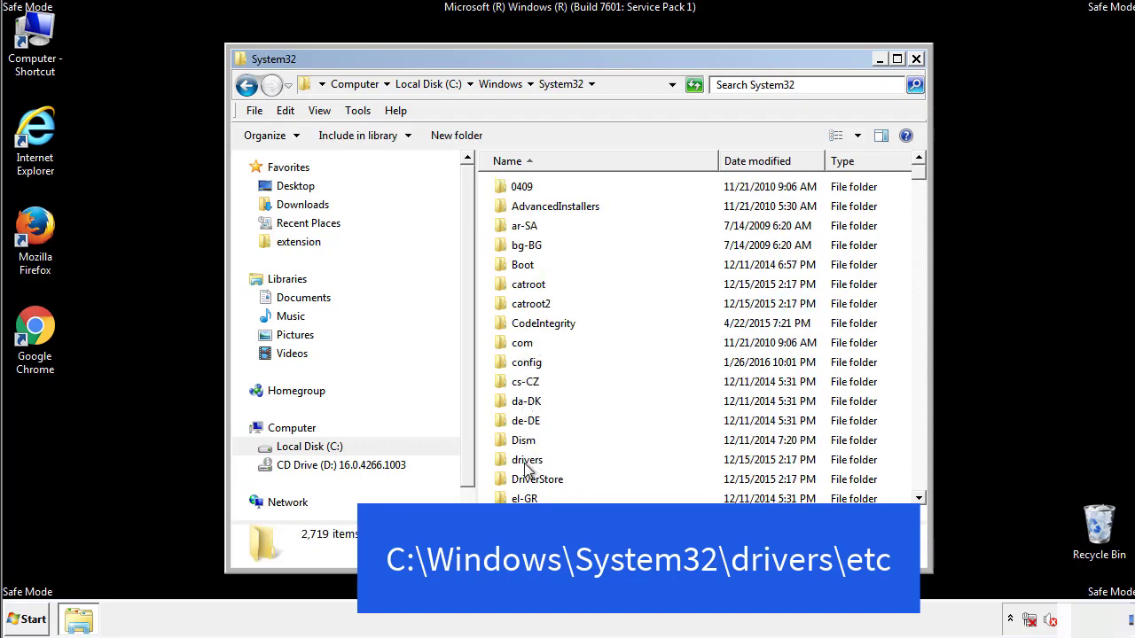
double_click(527, 459)
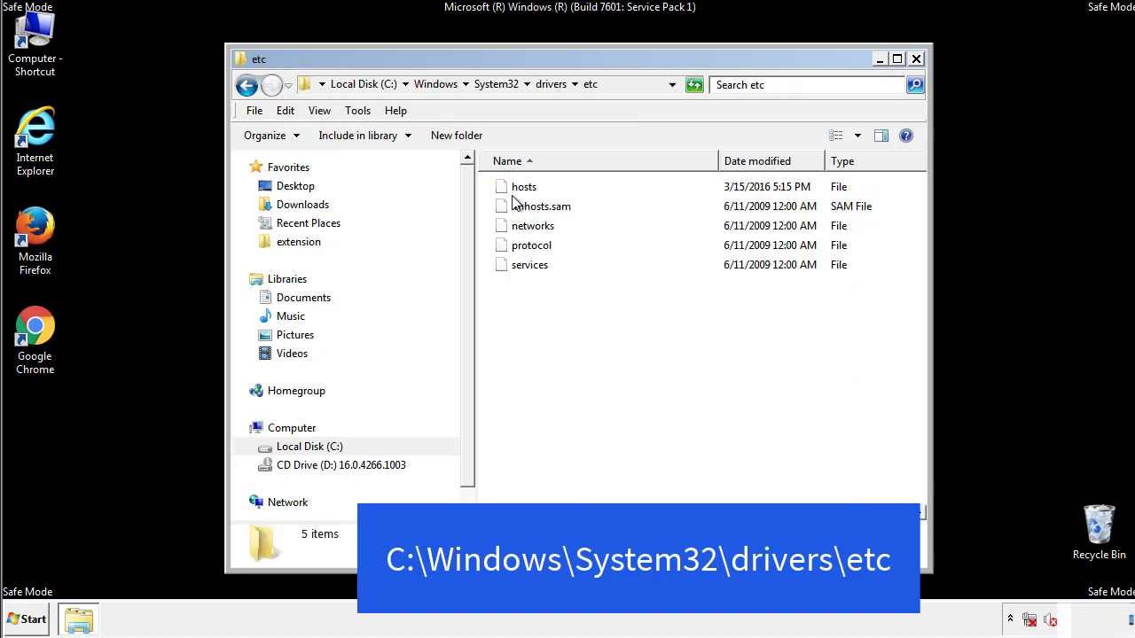
double_click(523, 186)
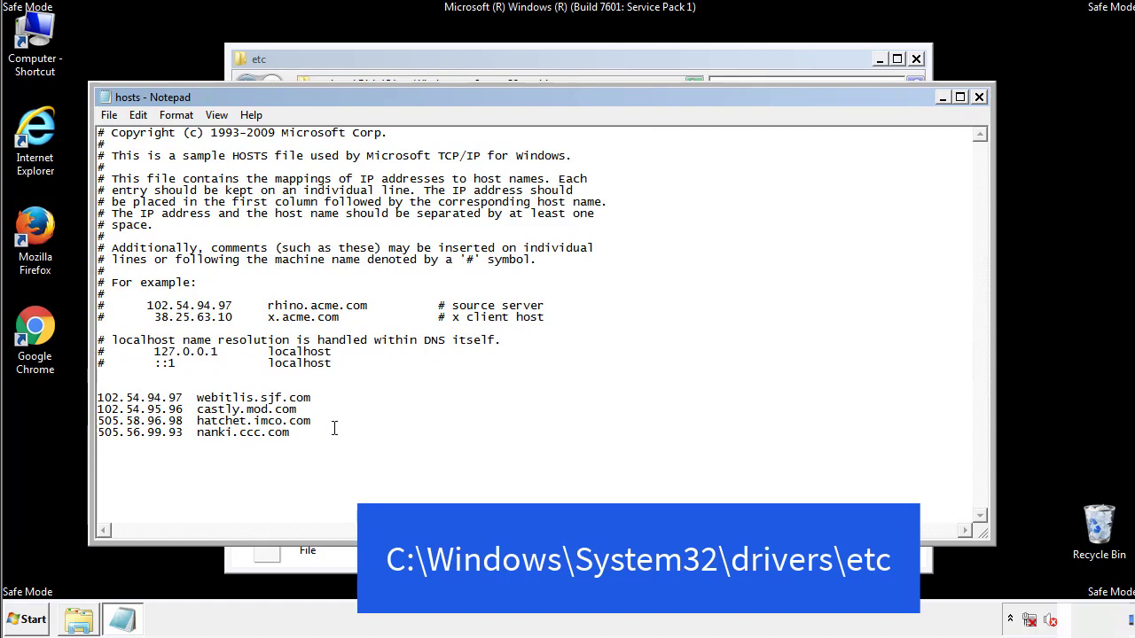
Delete the four redirect entries below localhost, save hosts on close, and close the etc folder.
left_click_drag(99, 397, 312, 433)
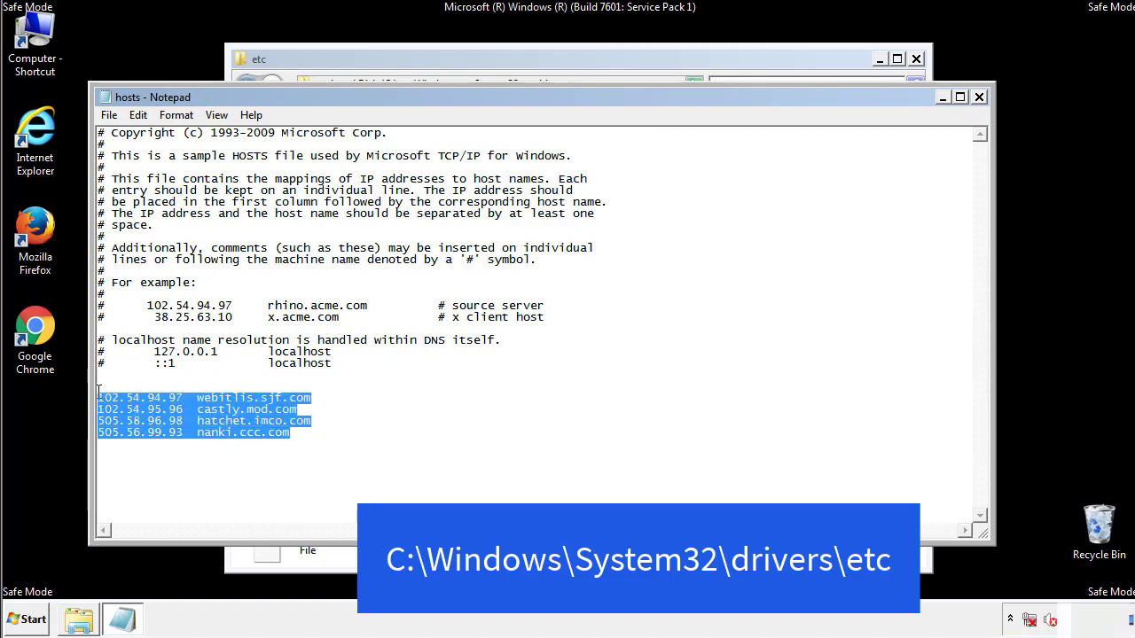
key("Delete")
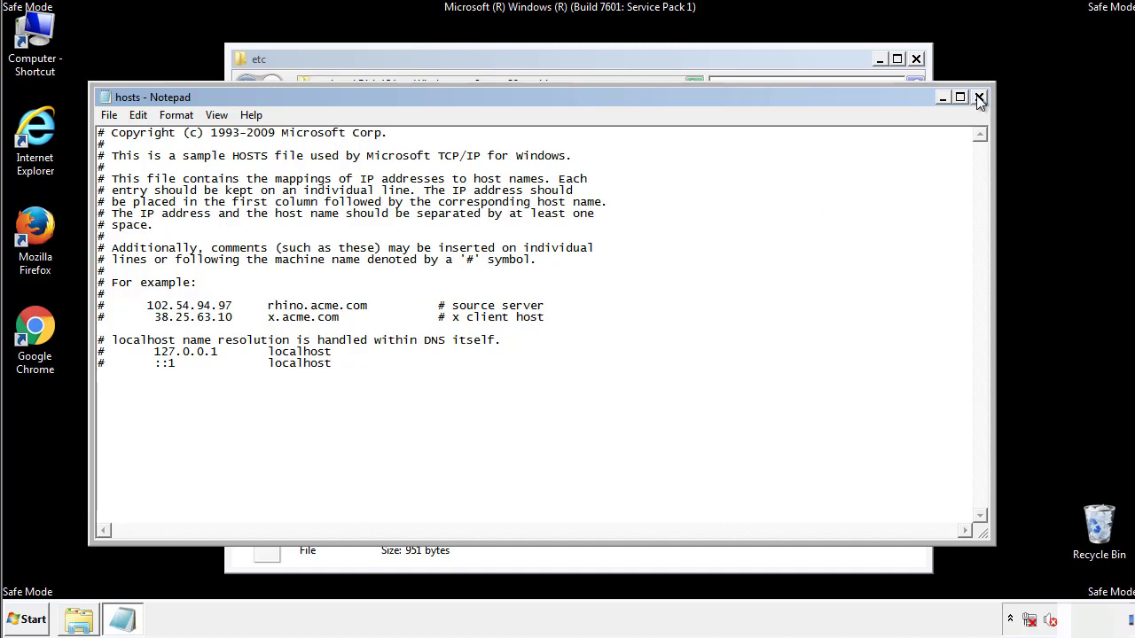
left_click(979, 95)
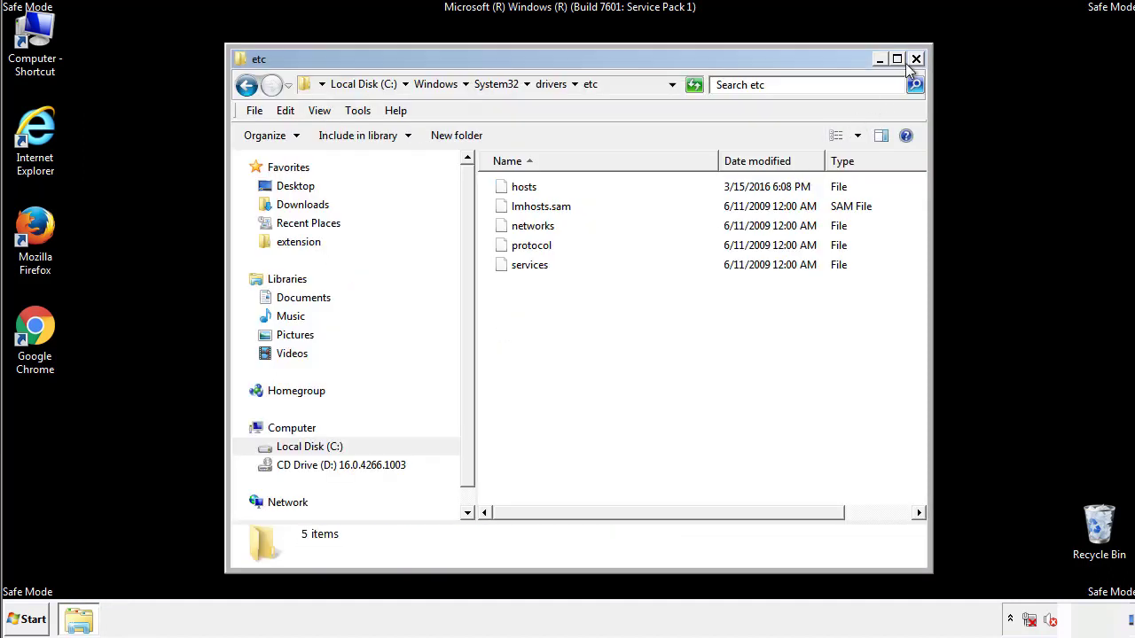
left_click(916, 58)
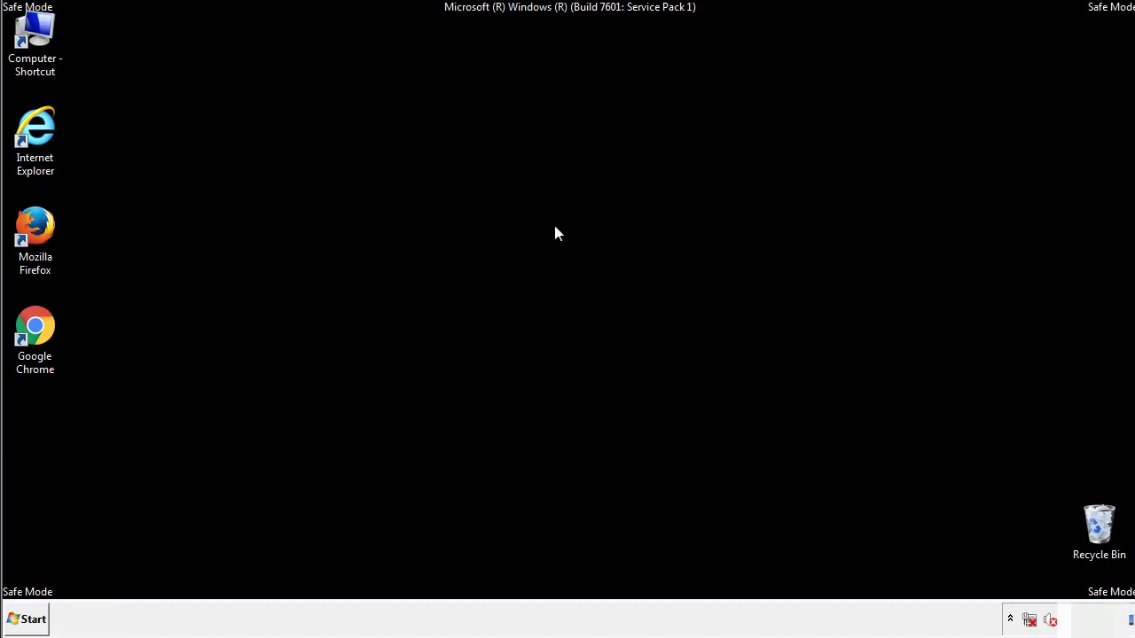
Open the Startup programs folder from the Start menu and select the four suspicious items.
left_click(33, 617)
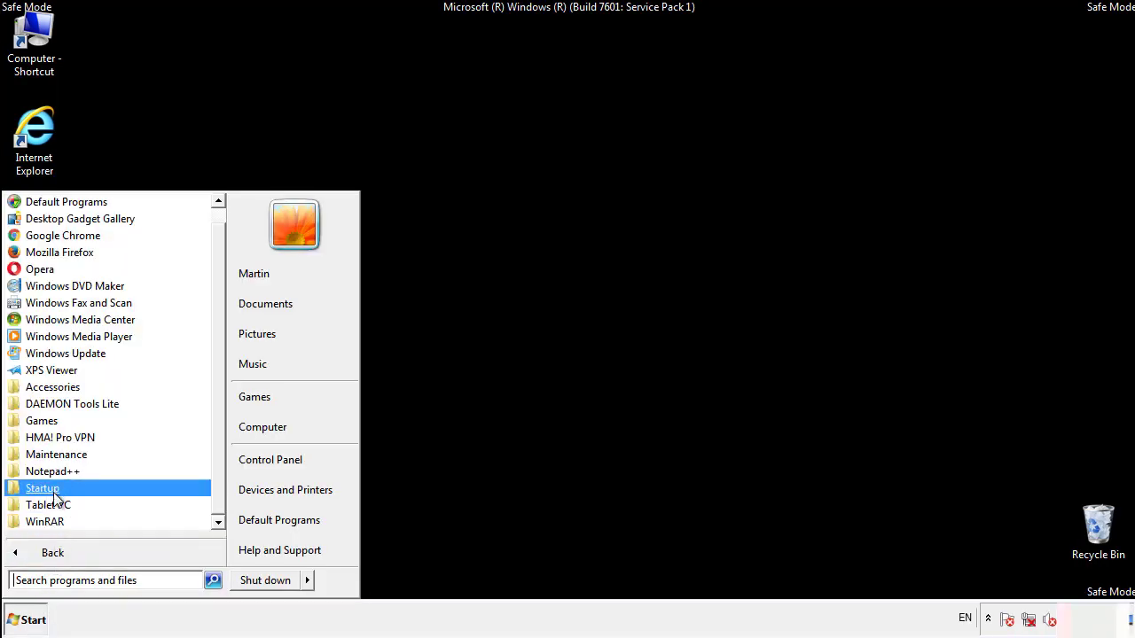
right_click(42, 488)
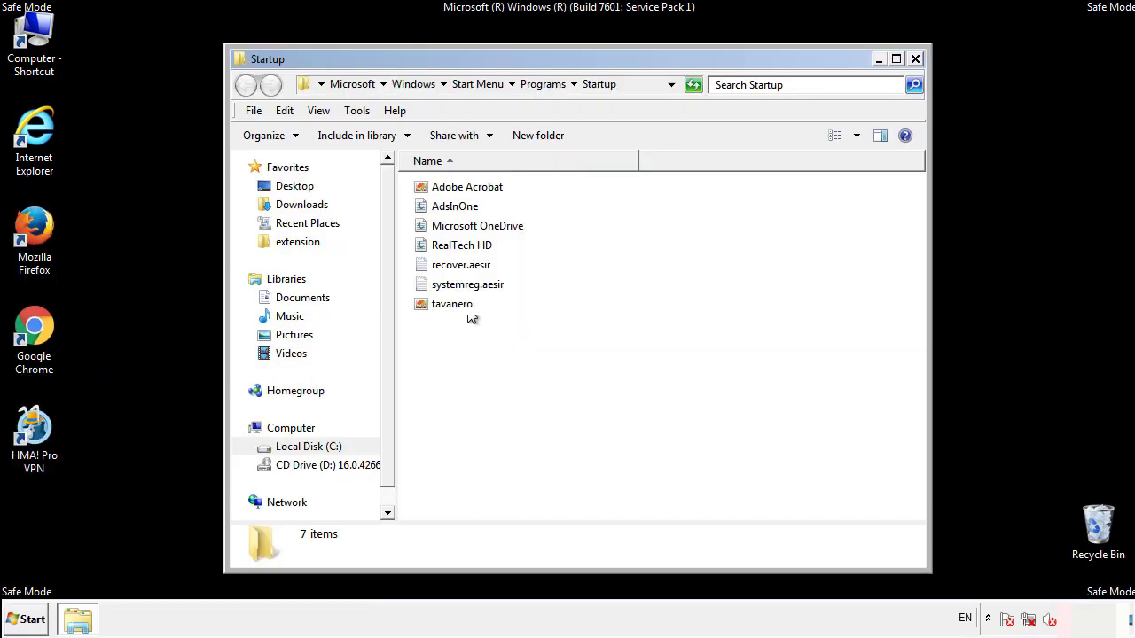
left_click(453, 206)
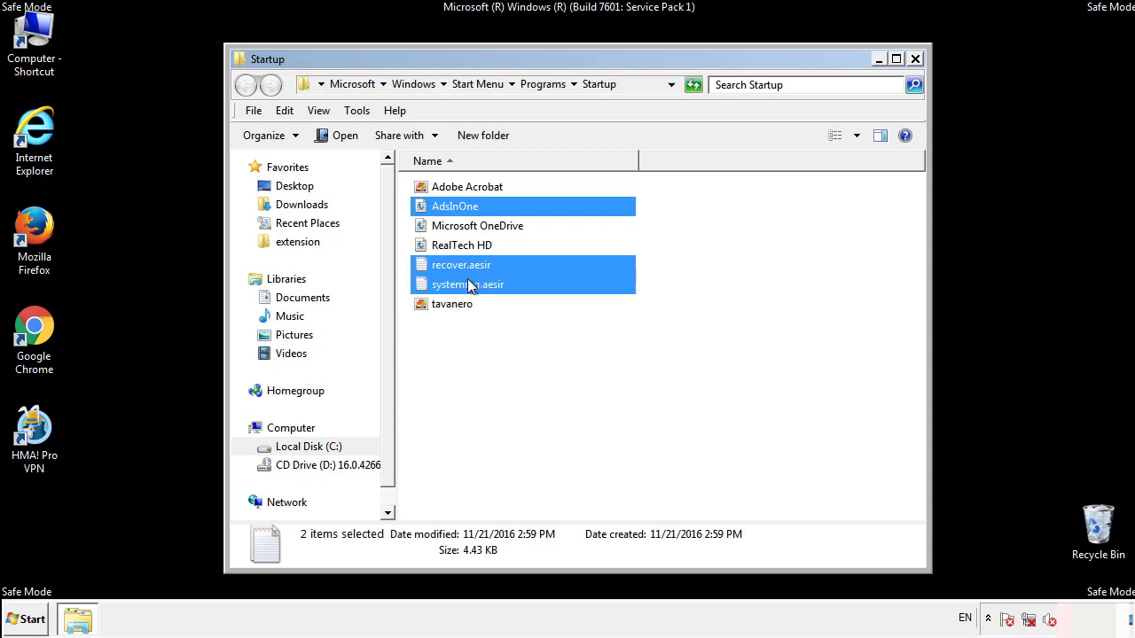
Delete AdsInOne, recover.aesir, systemreg.aesir and tavanero to the Recycle Bin and close the folder.
right_click(452, 304)
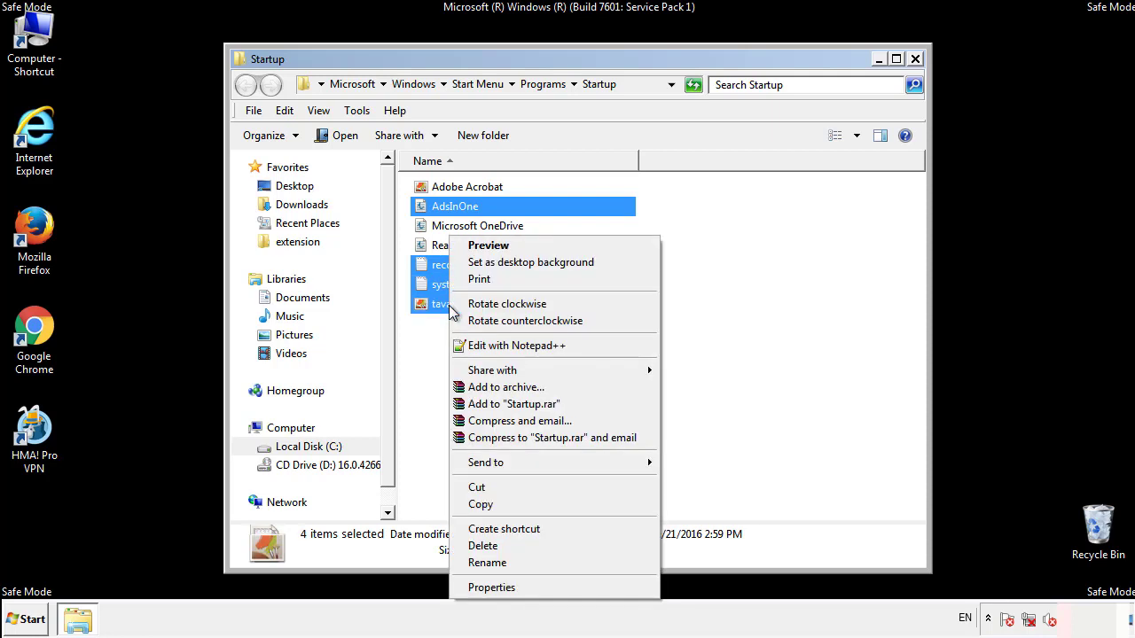
left_click(484, 545)
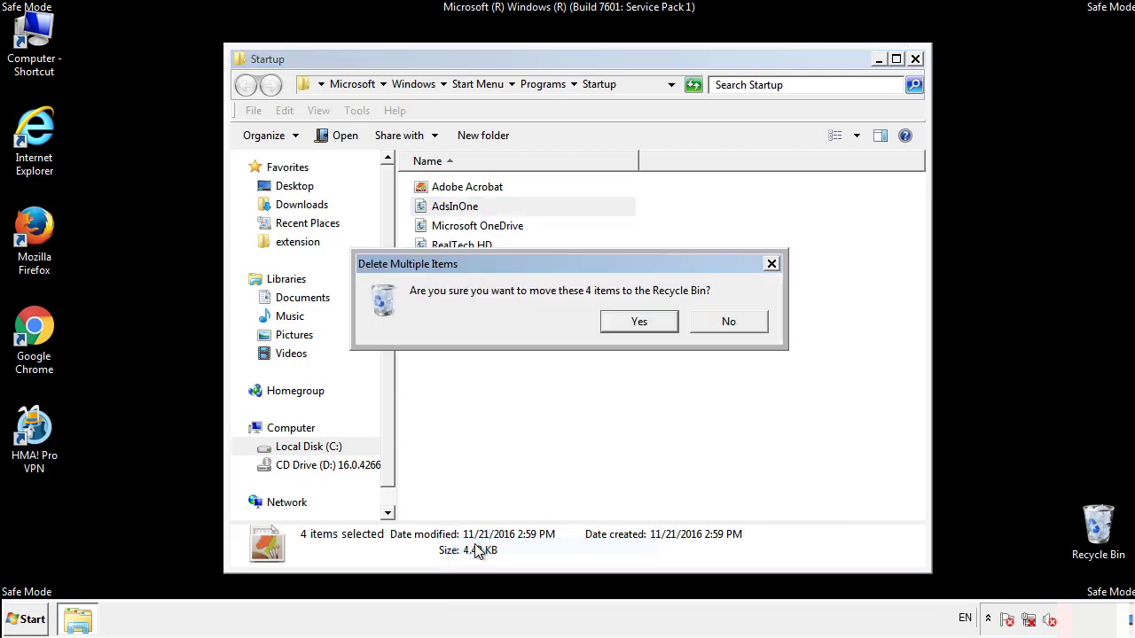
left_click(638, 321)
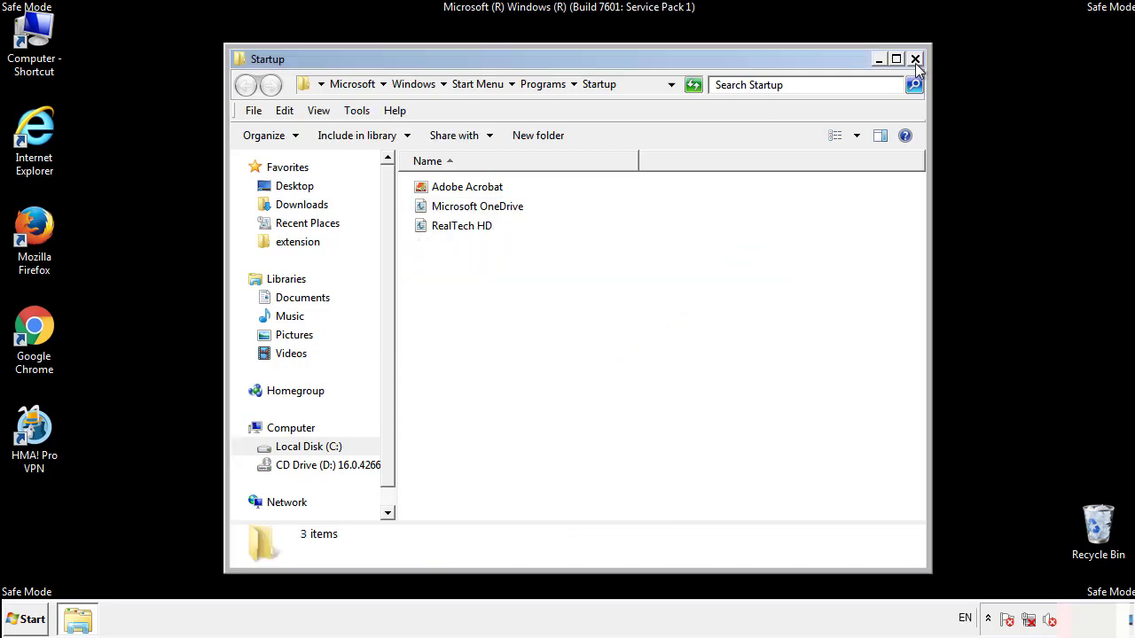
left_click(916, 57)
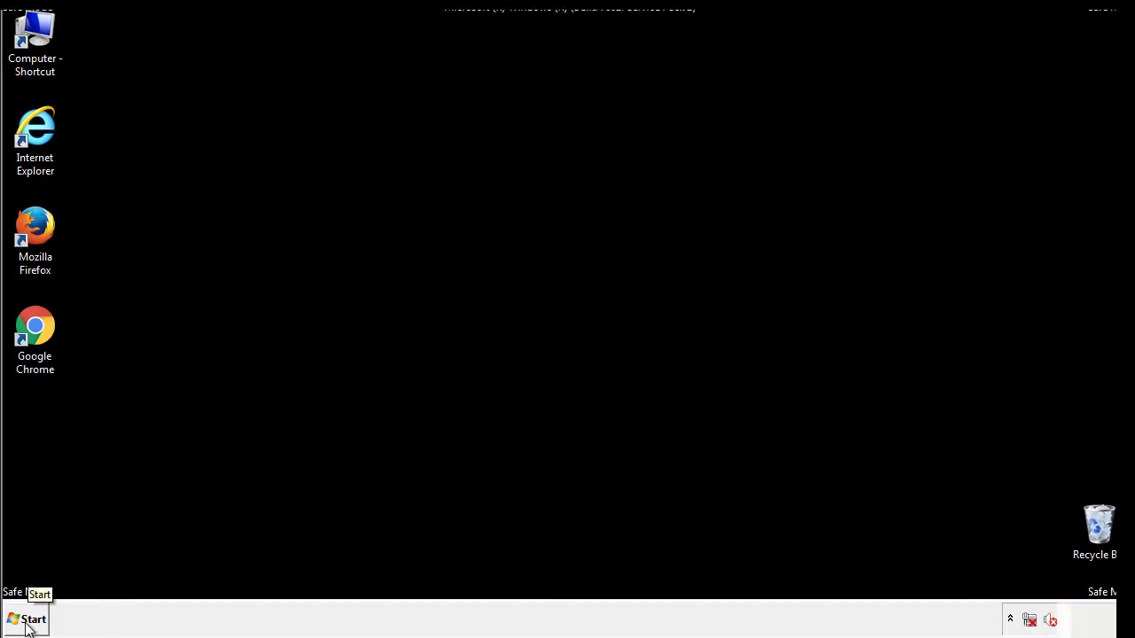
Launch Registry Editor and expand HKEY_LOCAL_MACHINE > SOFTWARE.
left_click(30, 618)
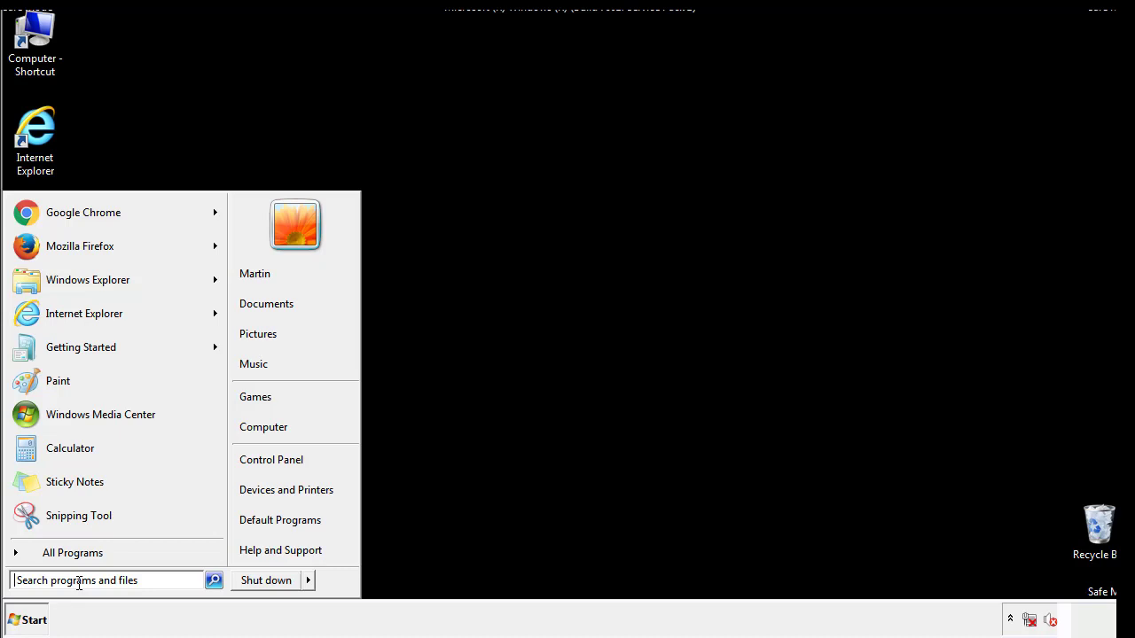
type("reged")
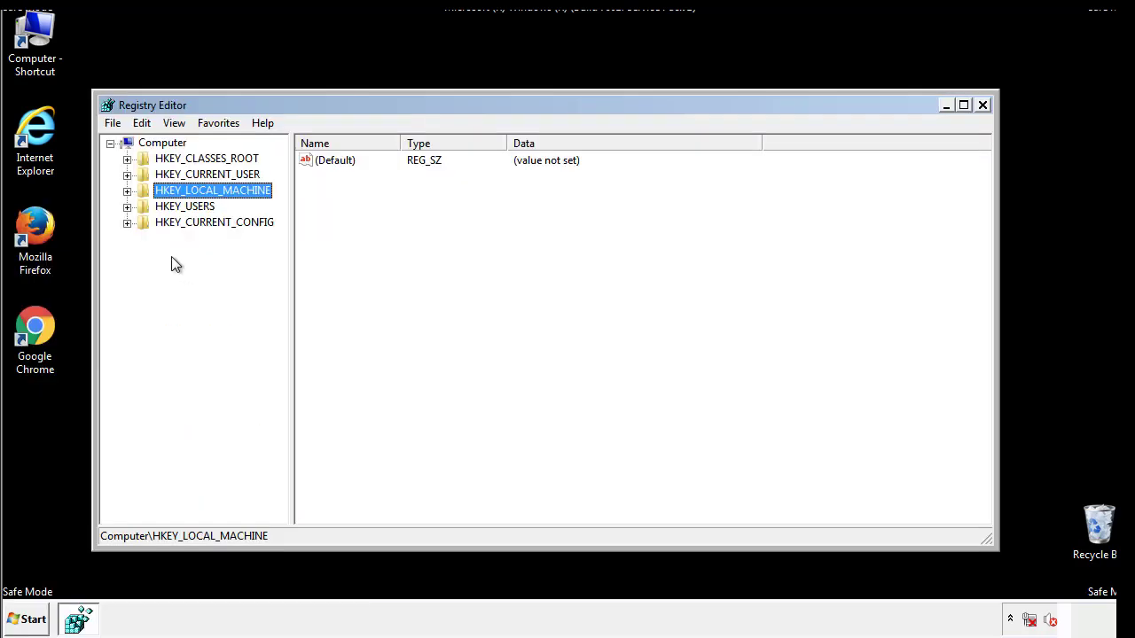
left_click(127, 190)
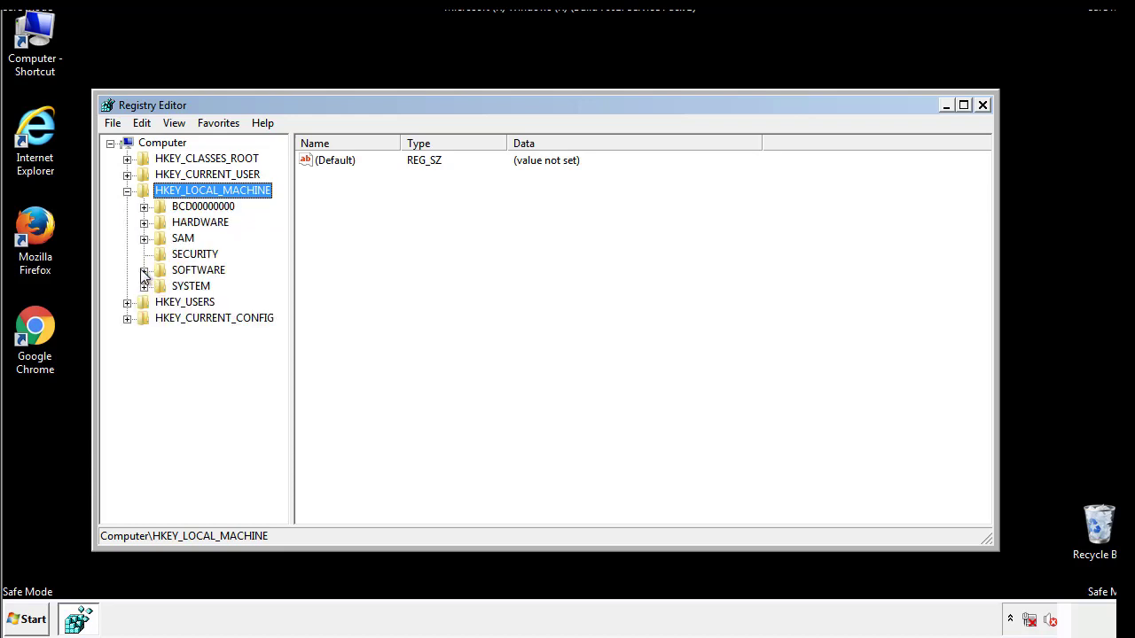
left_click(143, 271)
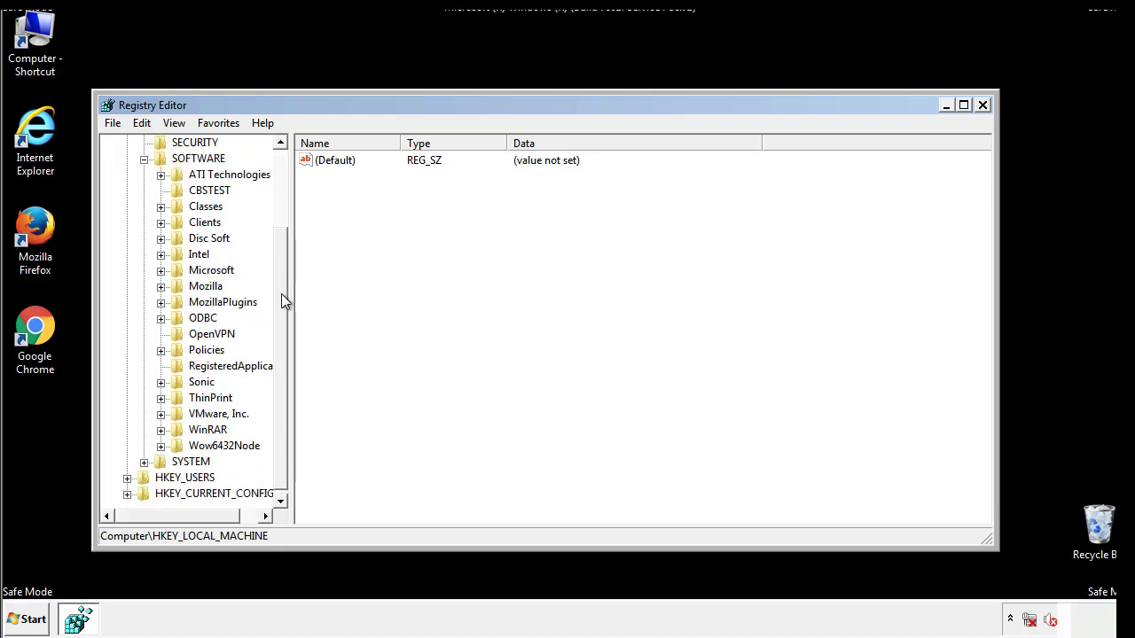
mouse_move(163, 274)
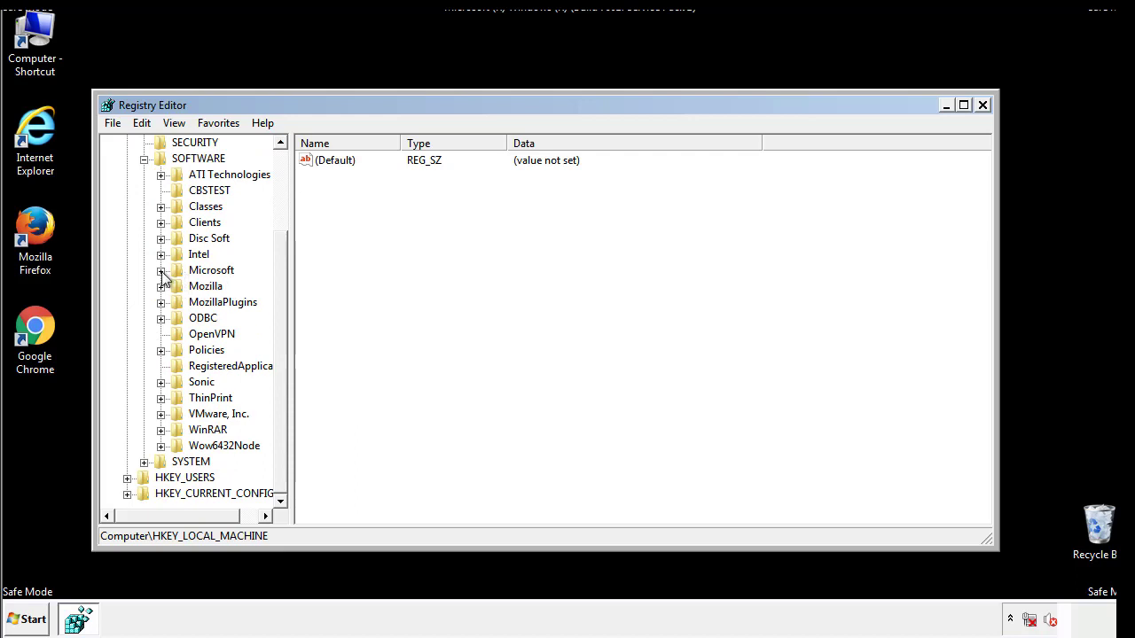
Expand Microsoft > Windows > CurrentVersion so the Run and RunOnce keys come into view.
left_click(161, 270)
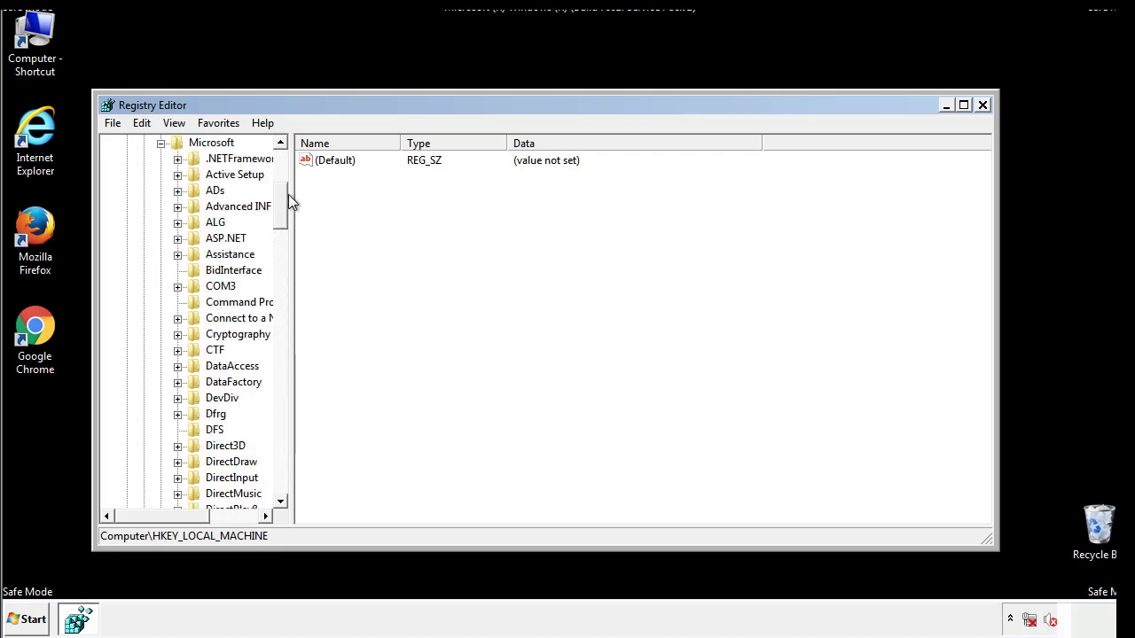
scroll("down", 3)
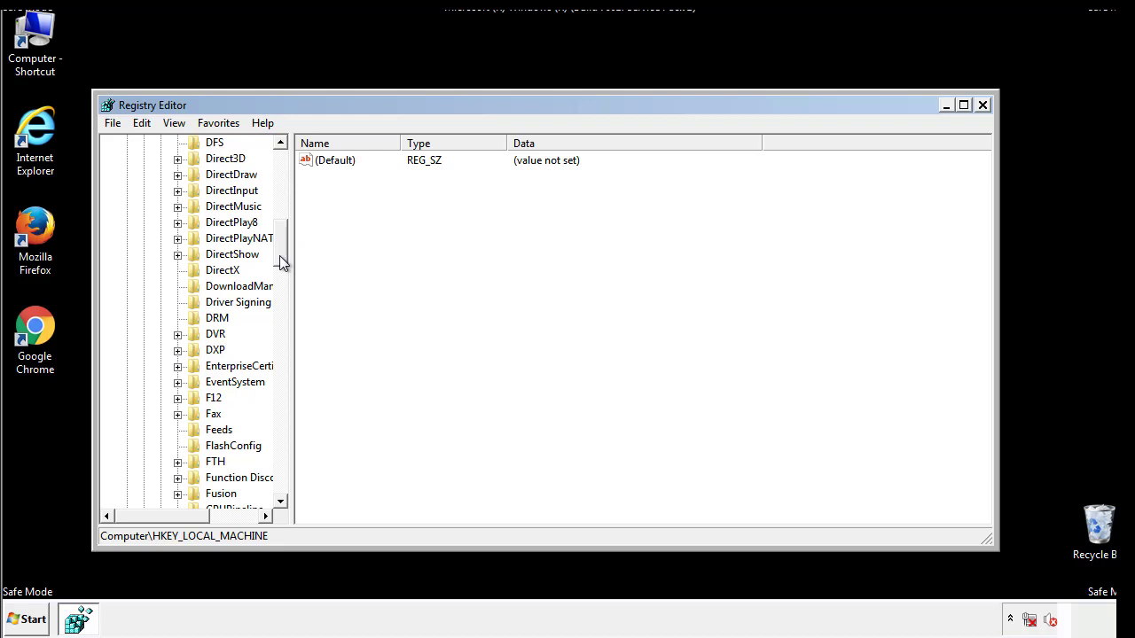
scroll("down", 3)
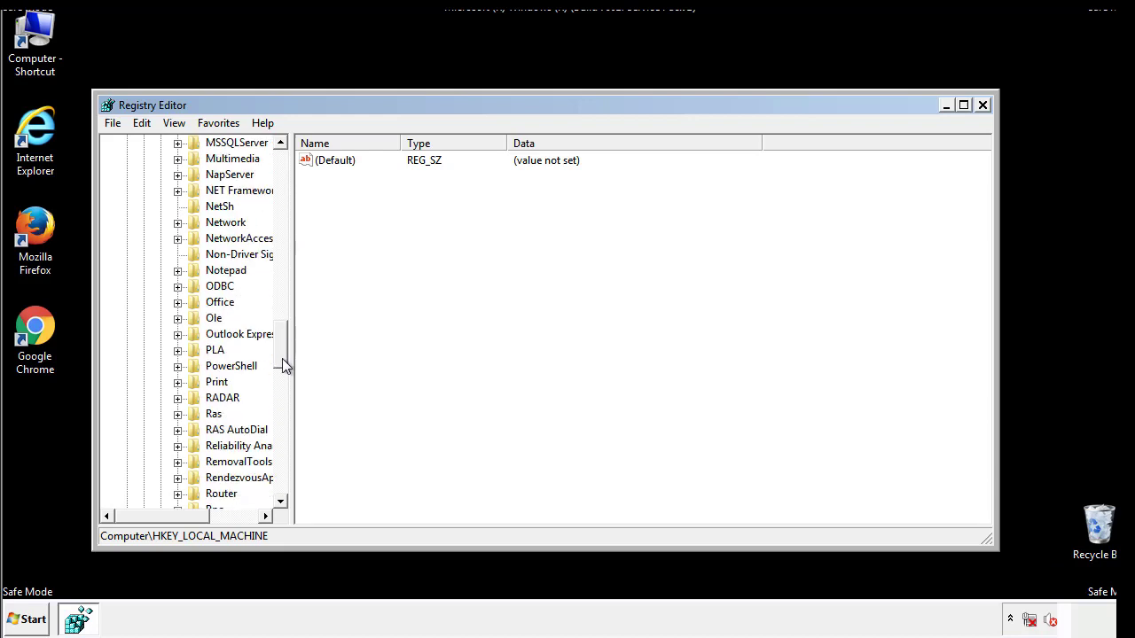
scroll("down", 3)
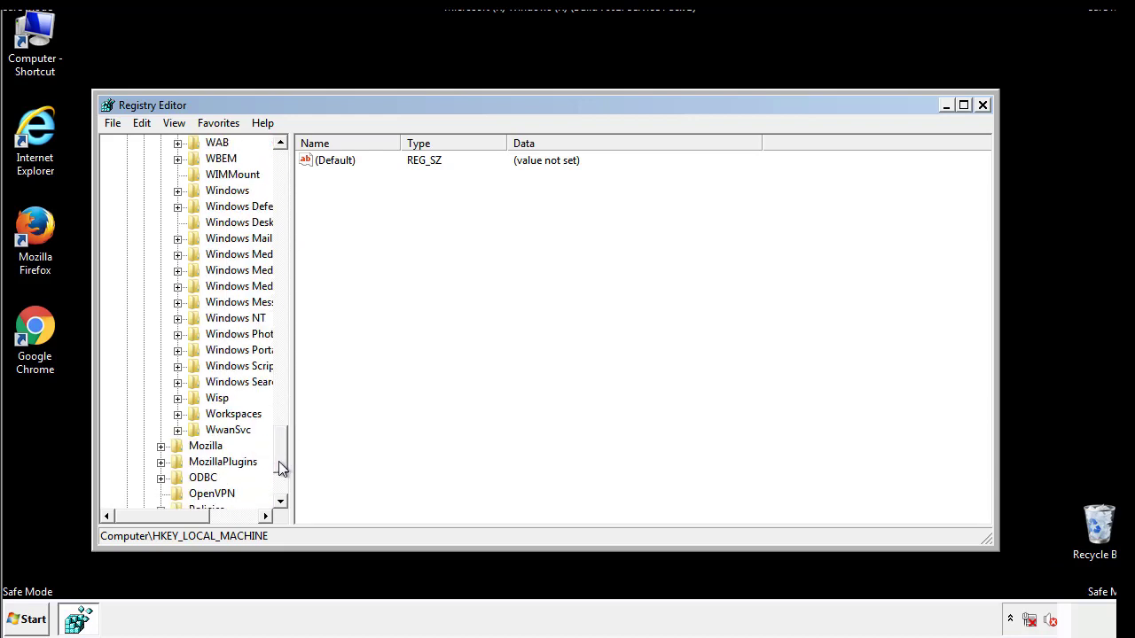
left_click(177, 271)
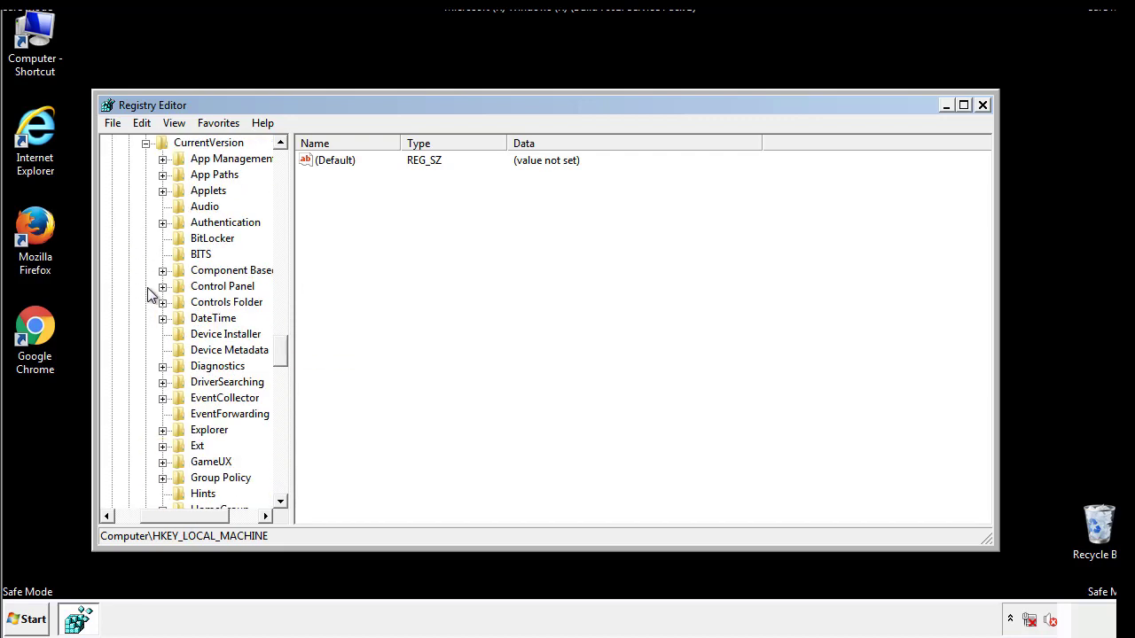
scroll("down", 3)
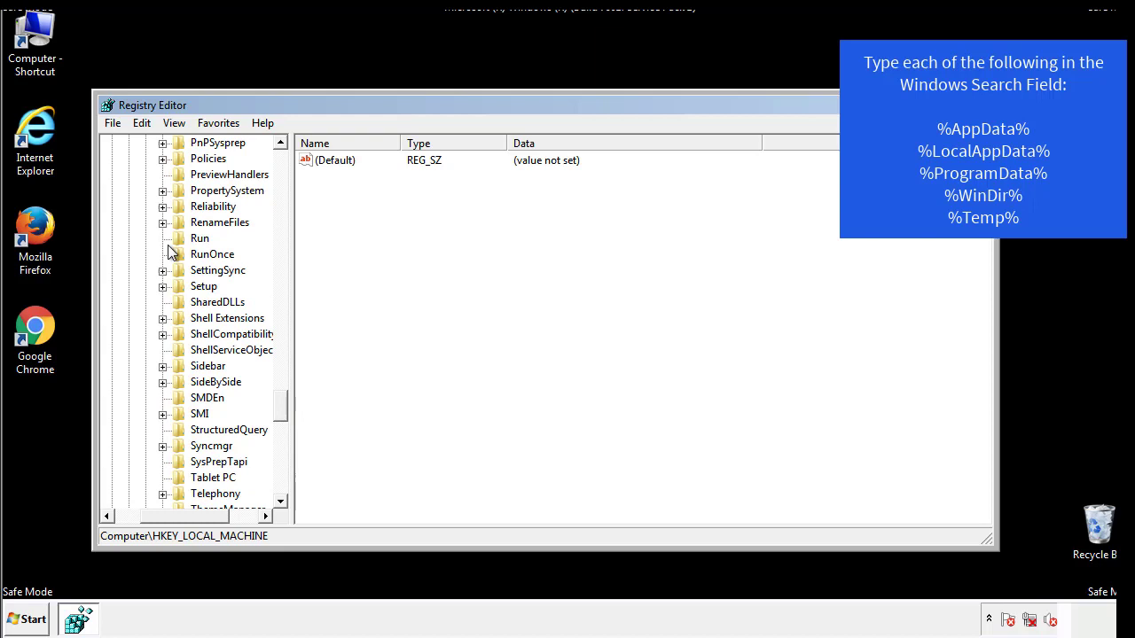
Delete the tappi.loc value from HKLM Run, leaving Default and VMware User Process.
left_click(199, 238)
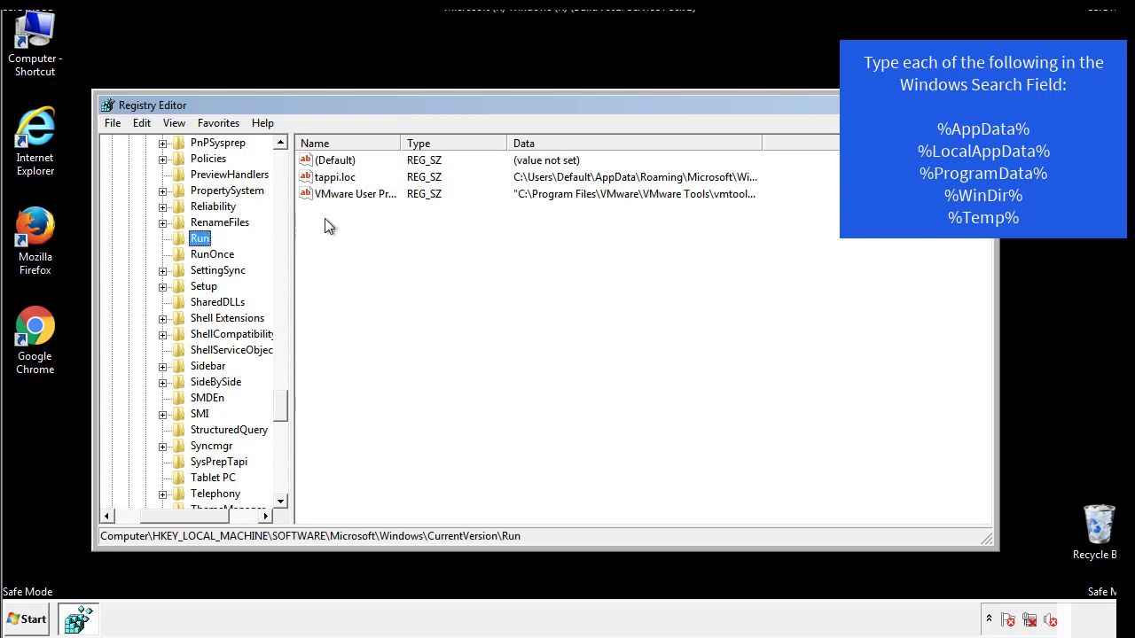
mouse_move(730, 196)
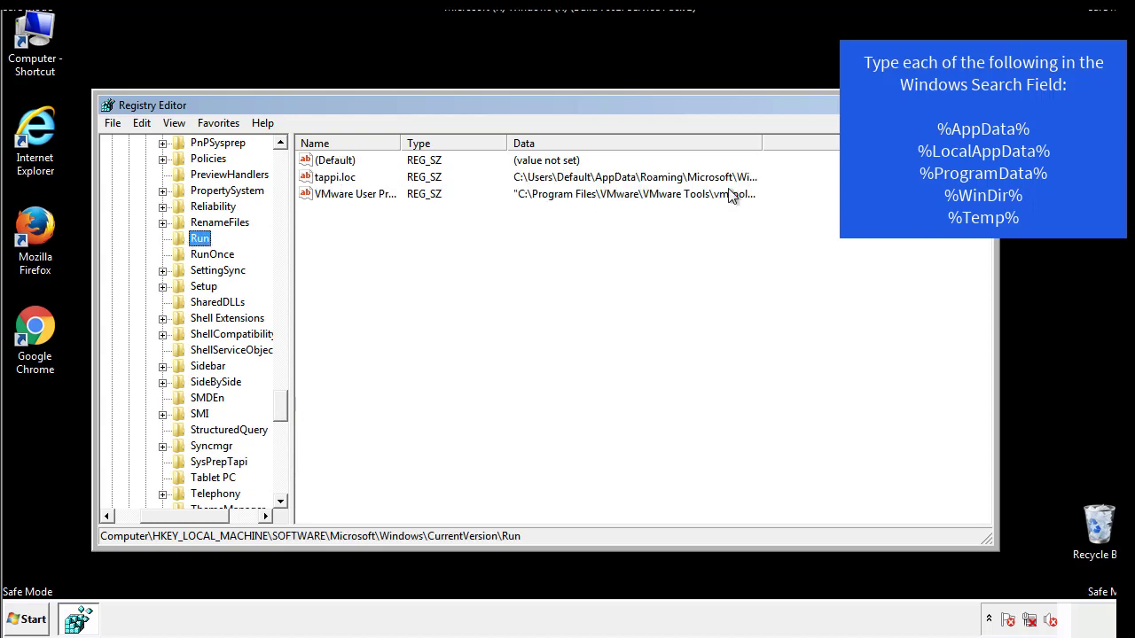
left_click(336, 177)
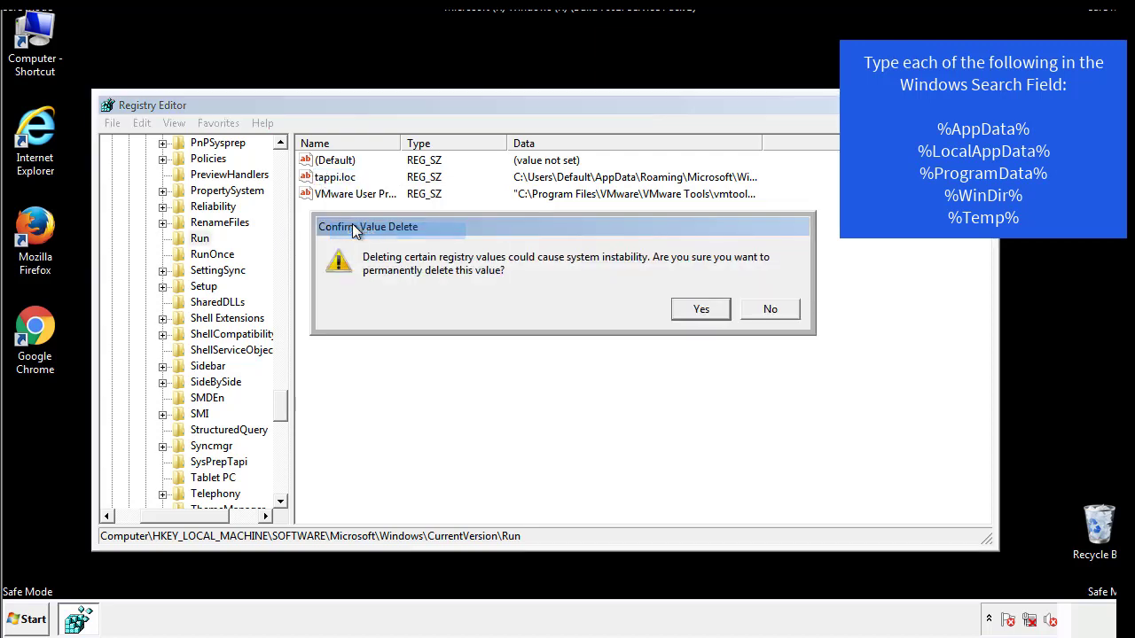
left_click(700, 309)
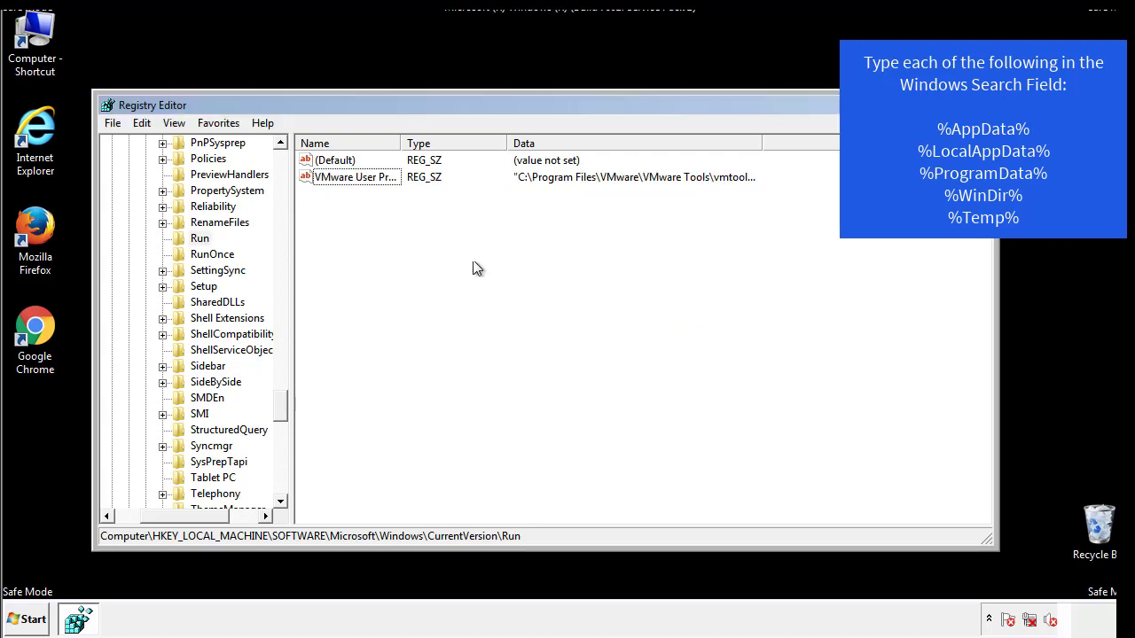
scroll("down", 3)
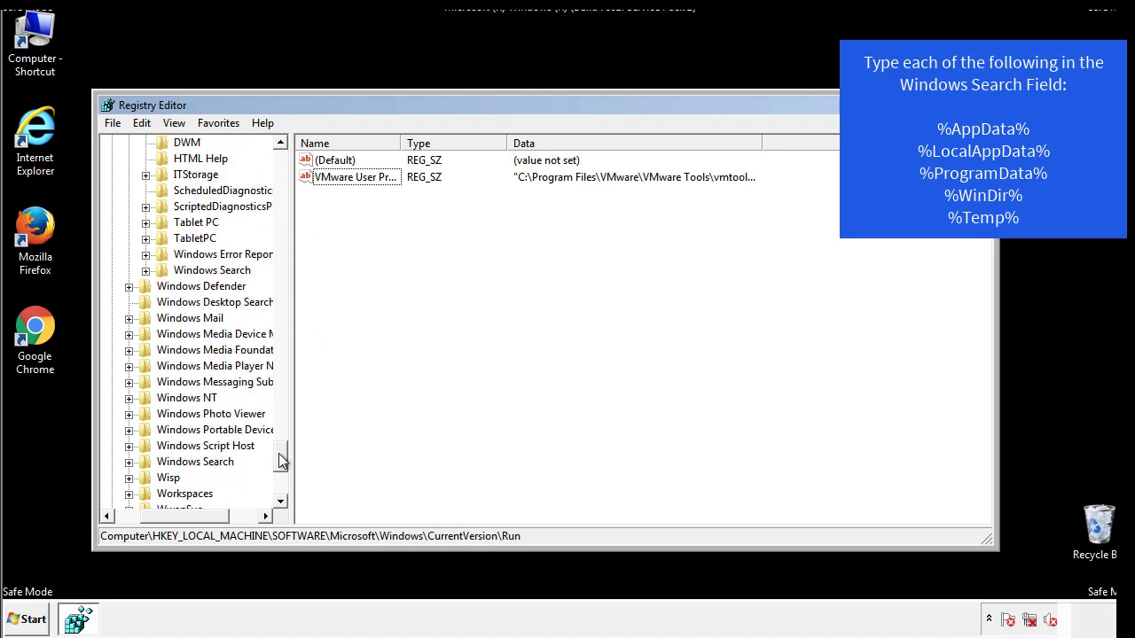
scroll("down", 3)
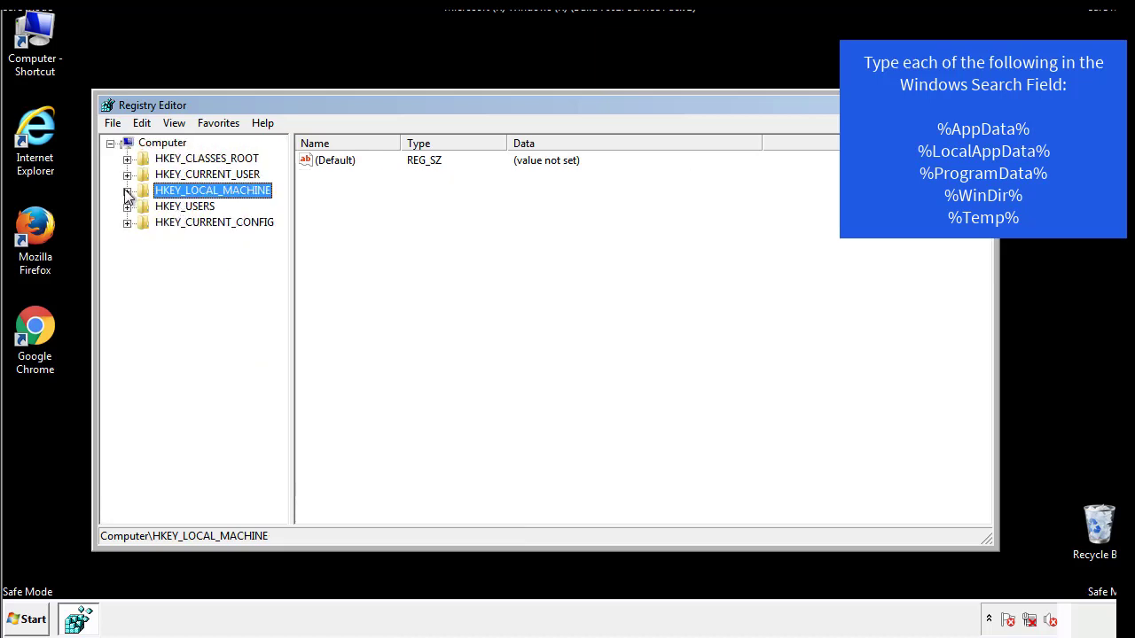
Expand HKEY_CURRENT_USER\Software\Microsoft\Windows\CurrentVersion and view its Run entries including DAEMON Tools.
left_click(128, 174)
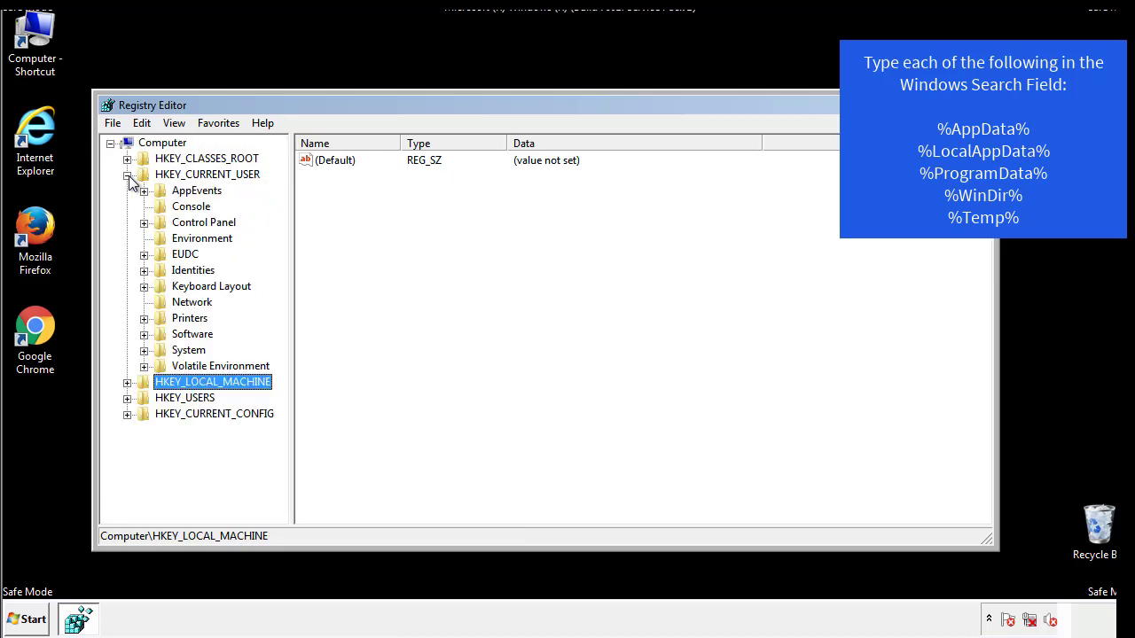
mouse_move(146, 285)
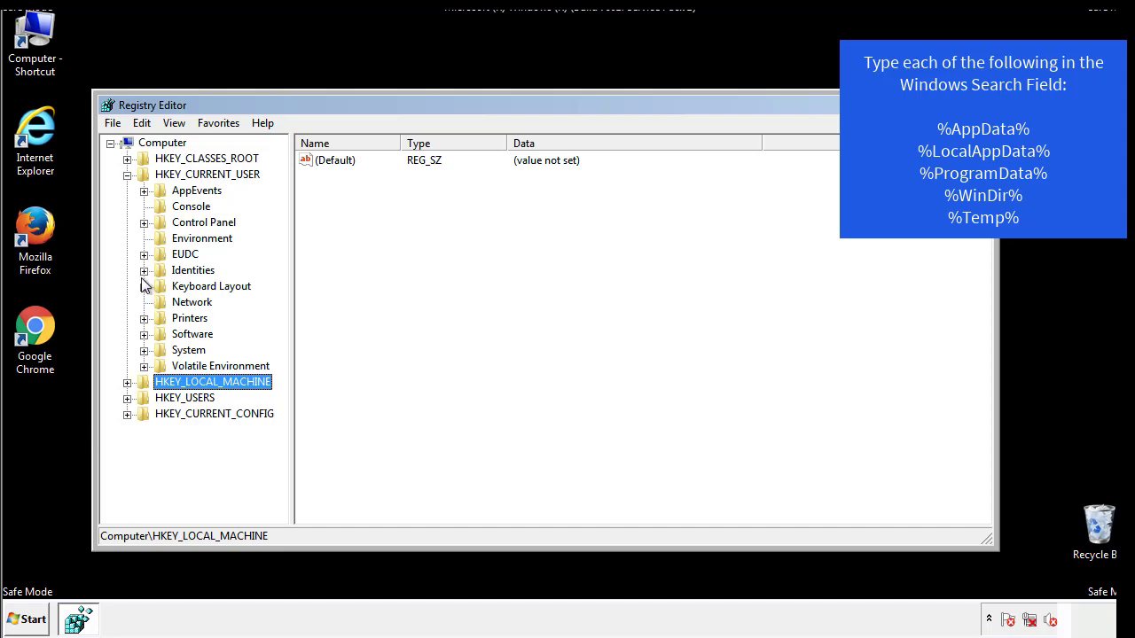
mouse_move(146, 297)
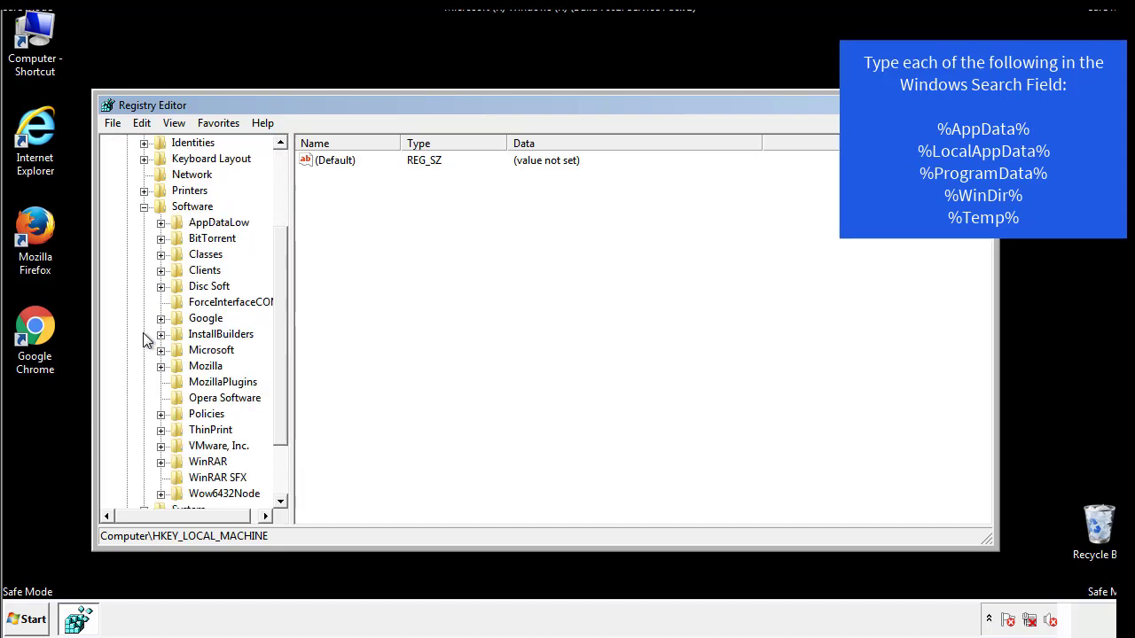
scroll("down", 3)
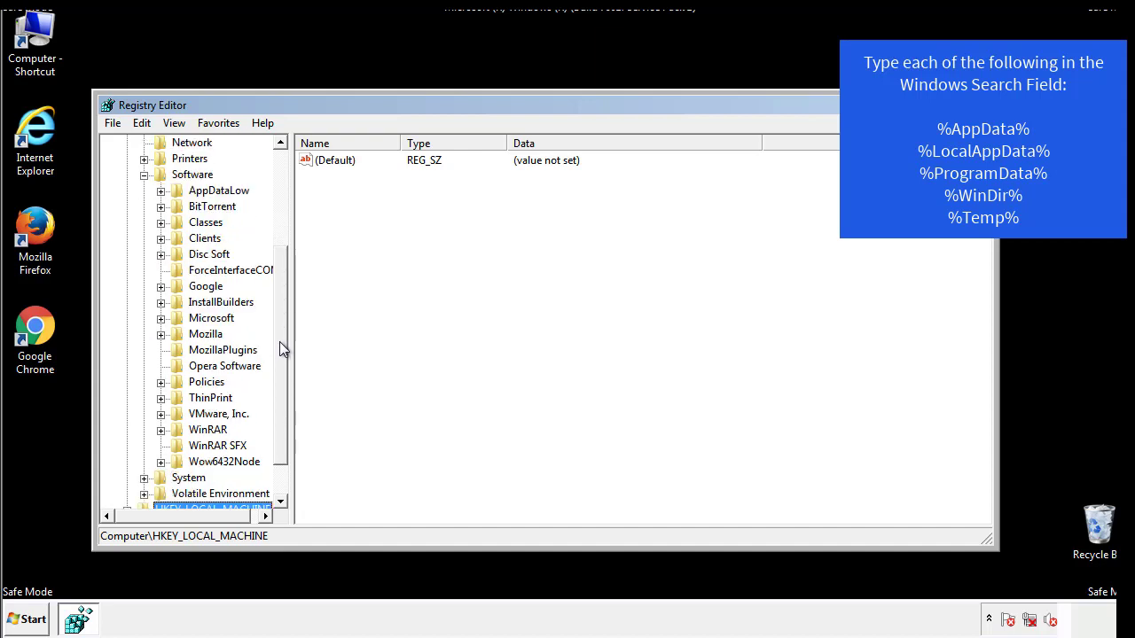
mouse_move(179, 356)
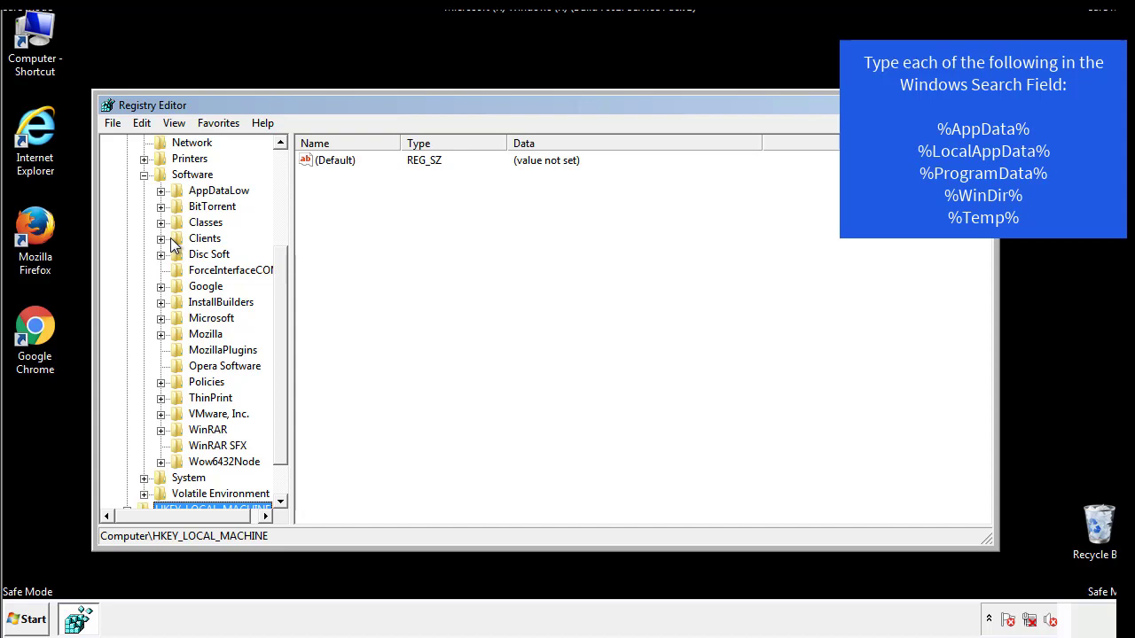
left_click(161, 317)
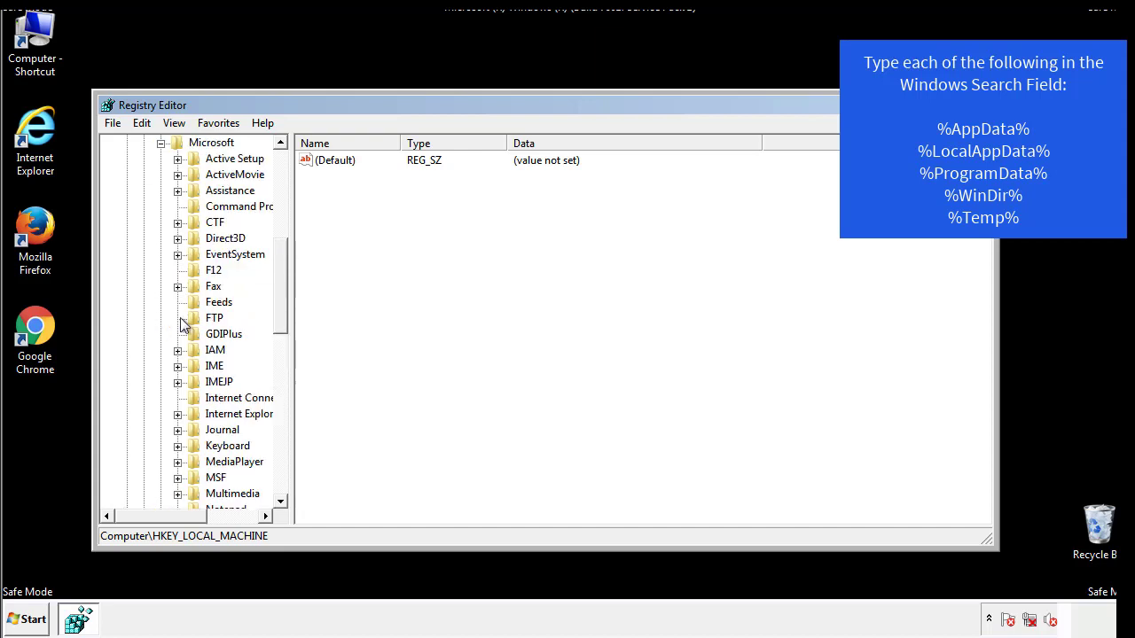
scroll("down", 3)
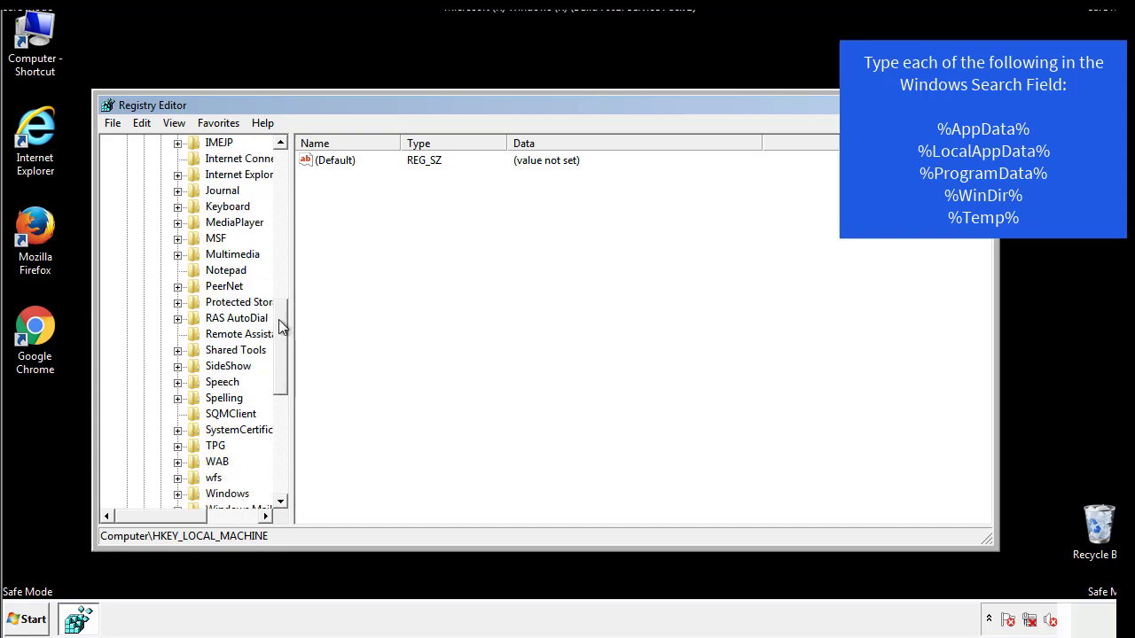
scroll("down", 3)
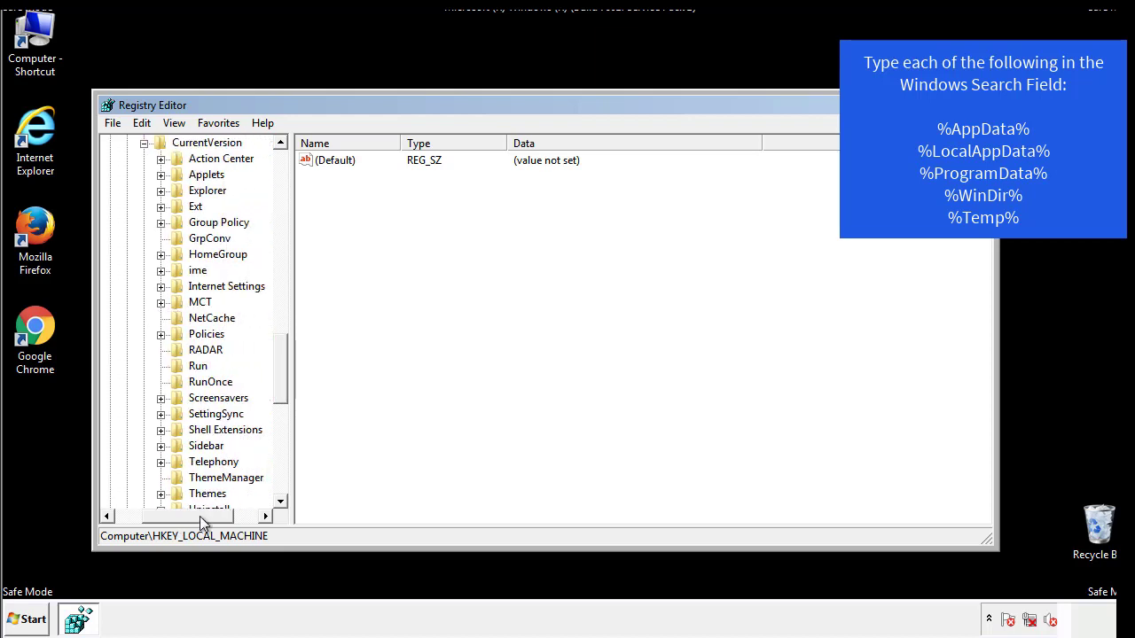
left_click(197, 365)
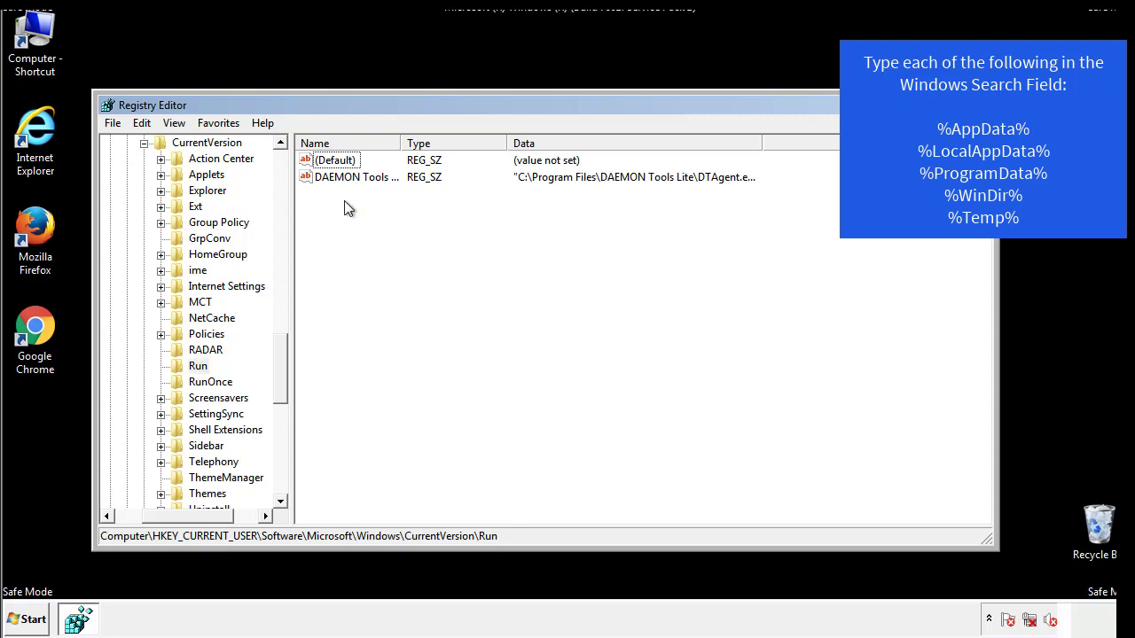
mouse_move(411, 209)
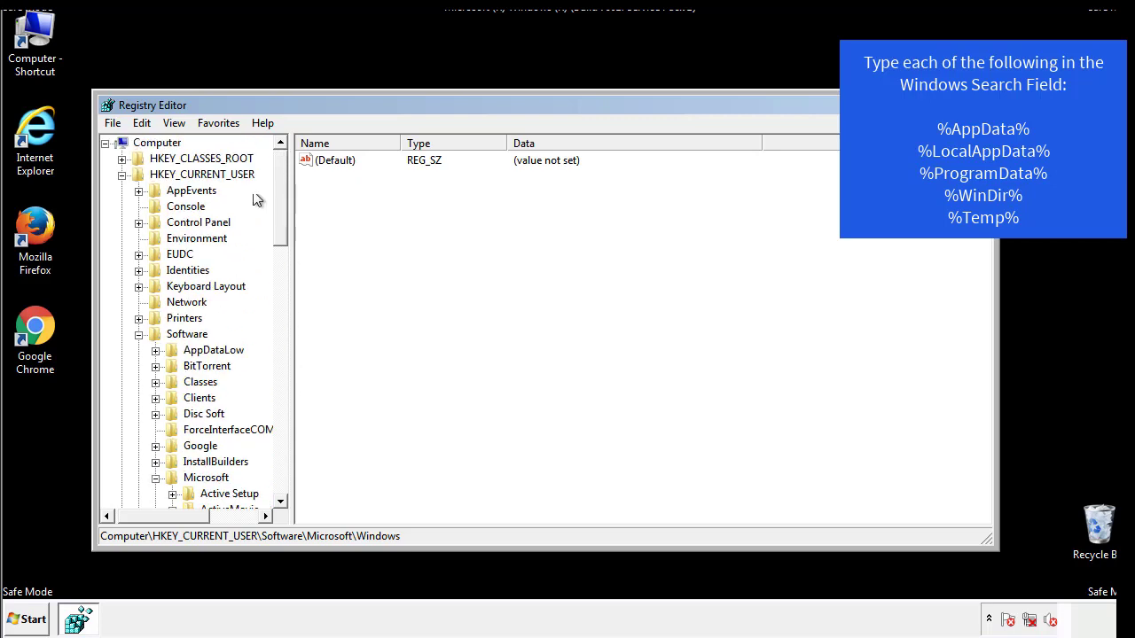
Search the registry for %temp% and land on the VolumeCaches Temporary Files key.
left_click(142, 122)
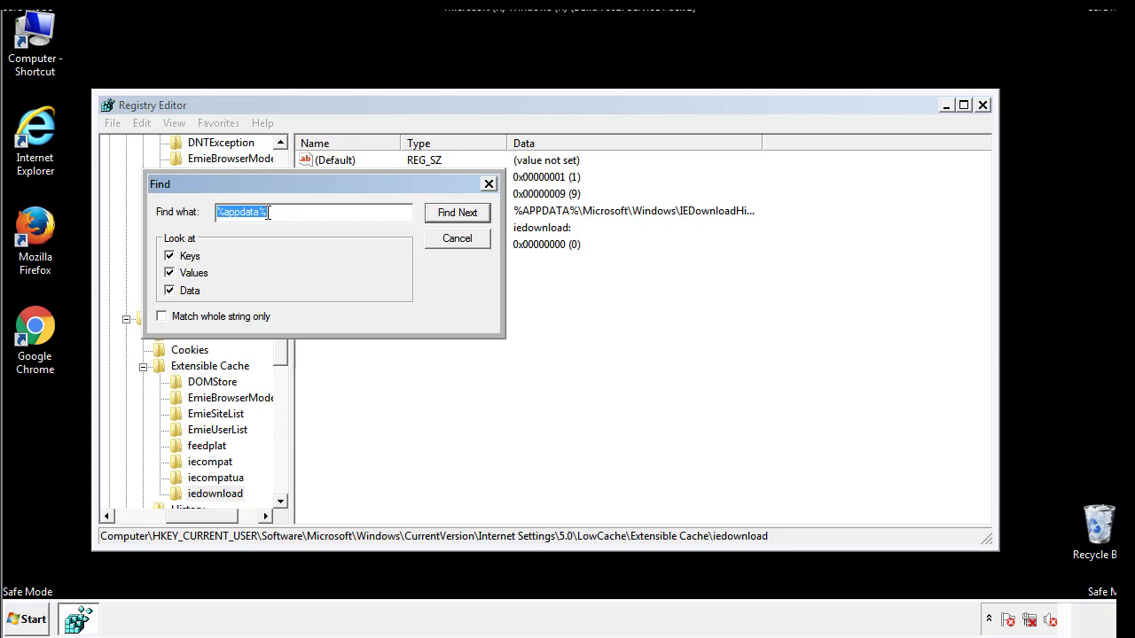
type("%temp%")
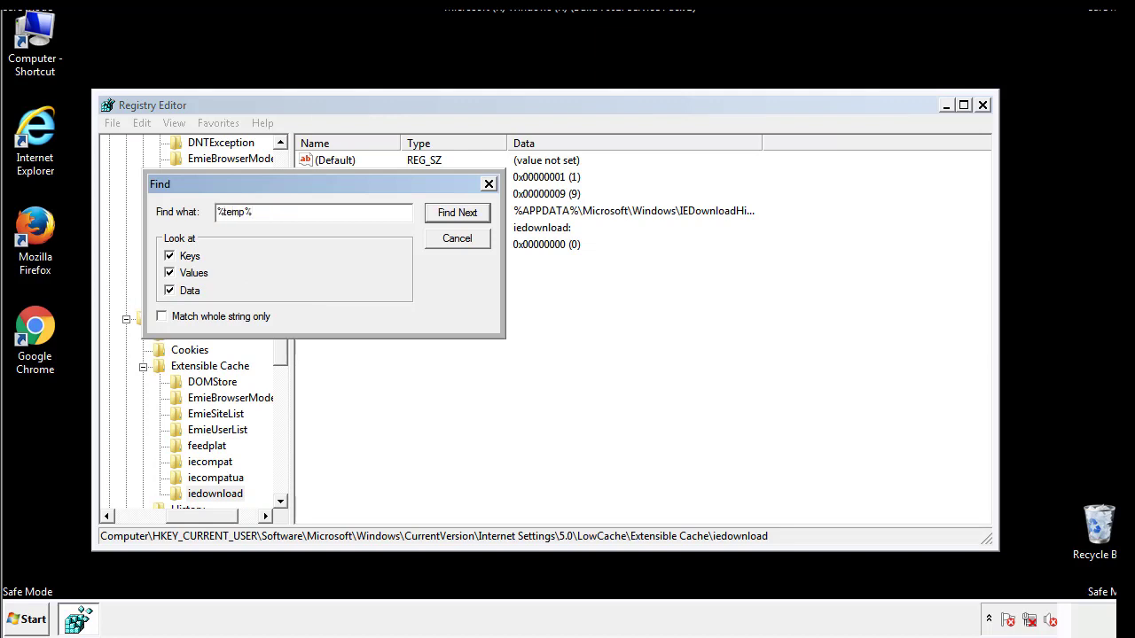
left_click(457, 212)
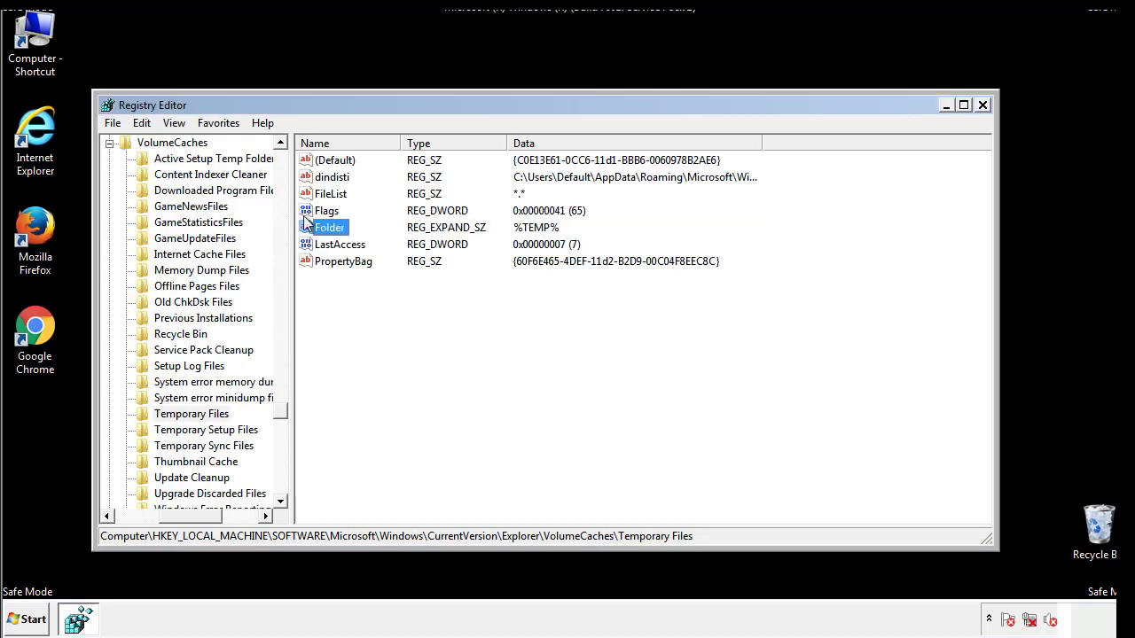
left_click(370, 291)
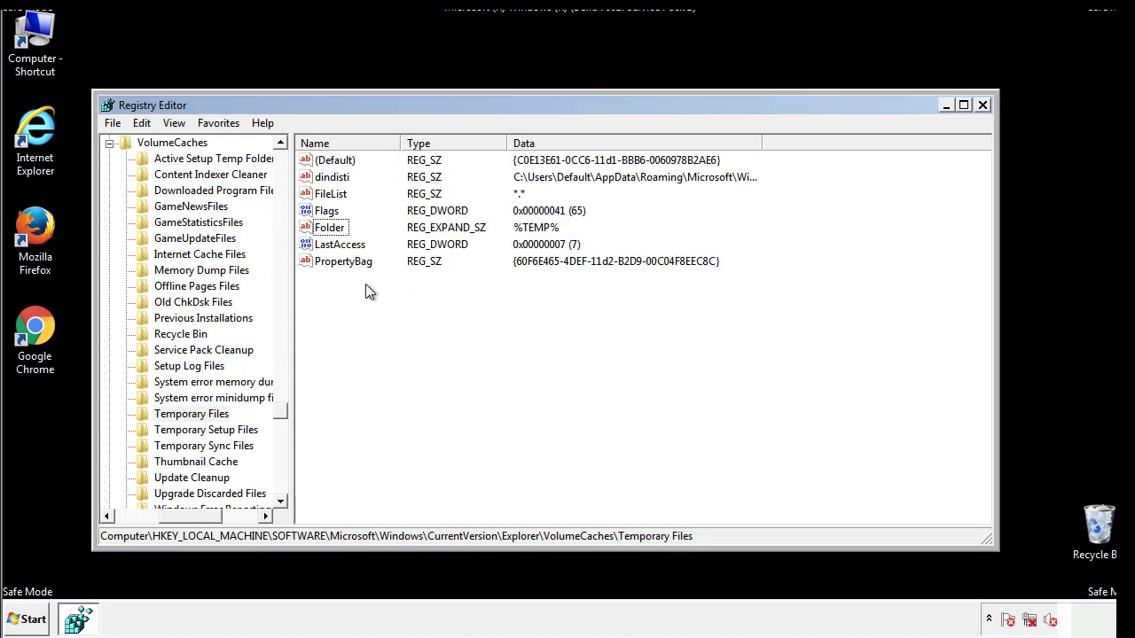
Select all values in Temporary Files and permanently delete them, leaving only (Default).
key("Ctrl+a")
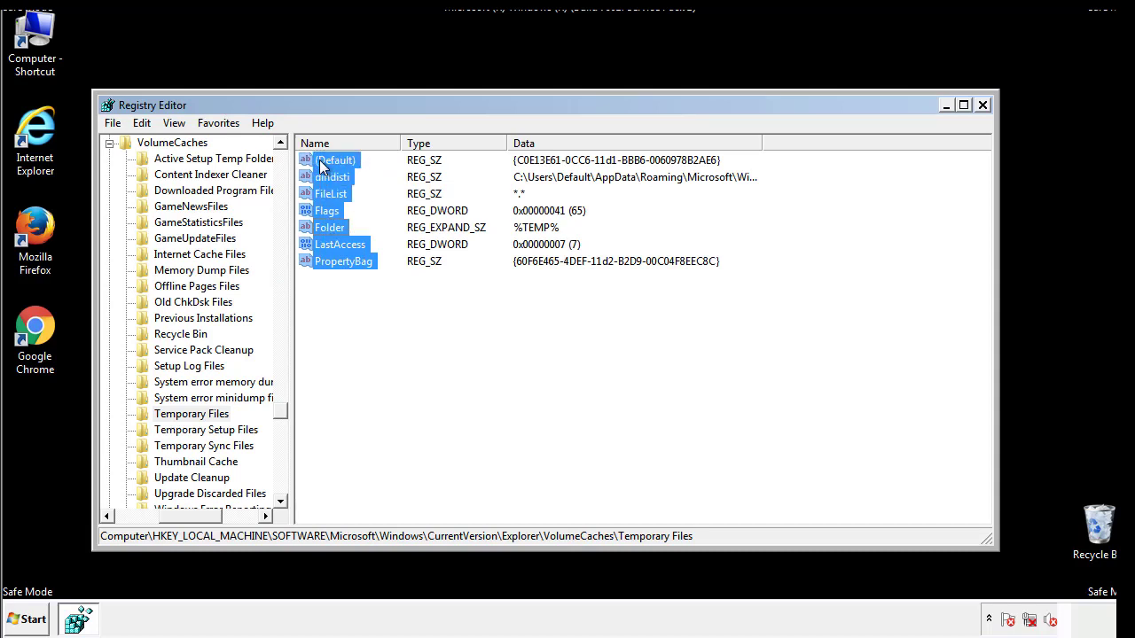
right_click(335, 160)
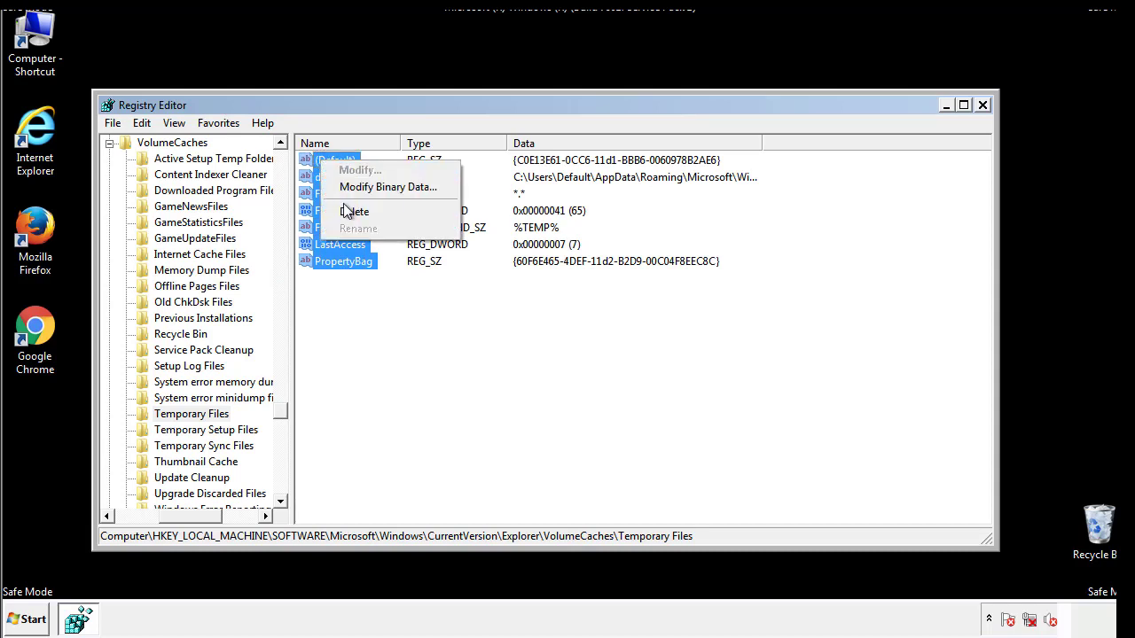
left_click(356, 211)
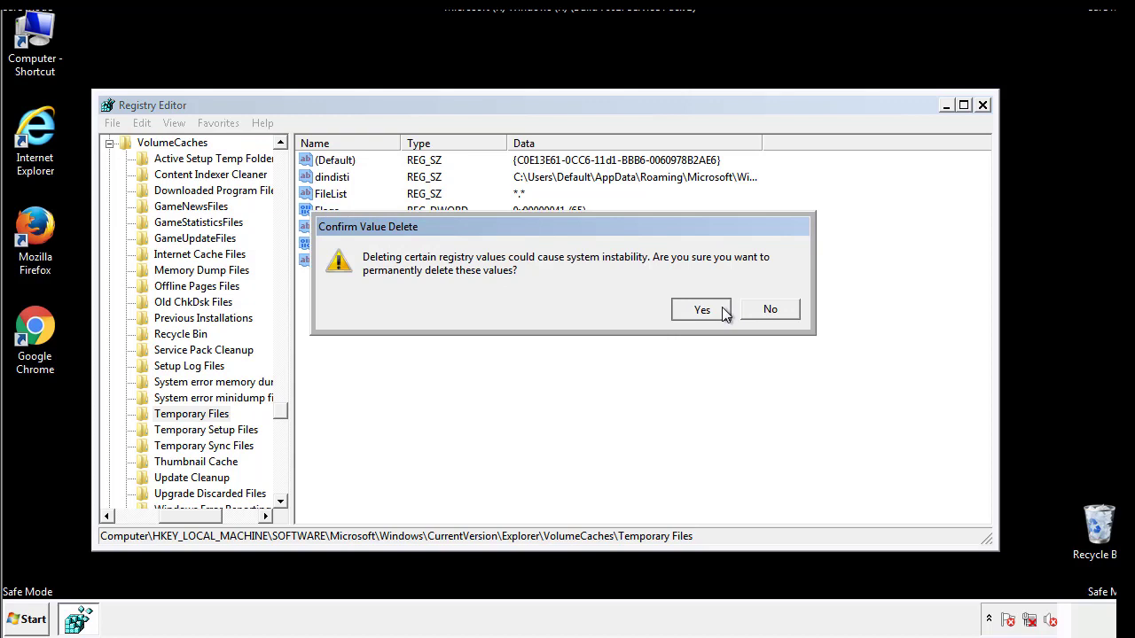
left_click(701, 309)
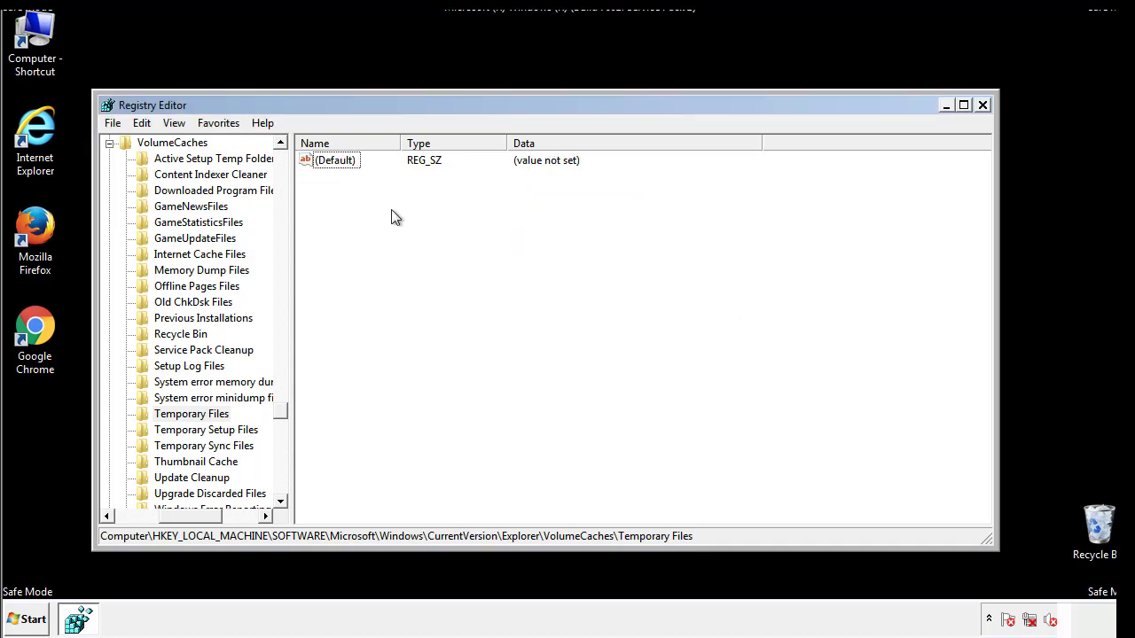
mouse_move(982, 104)
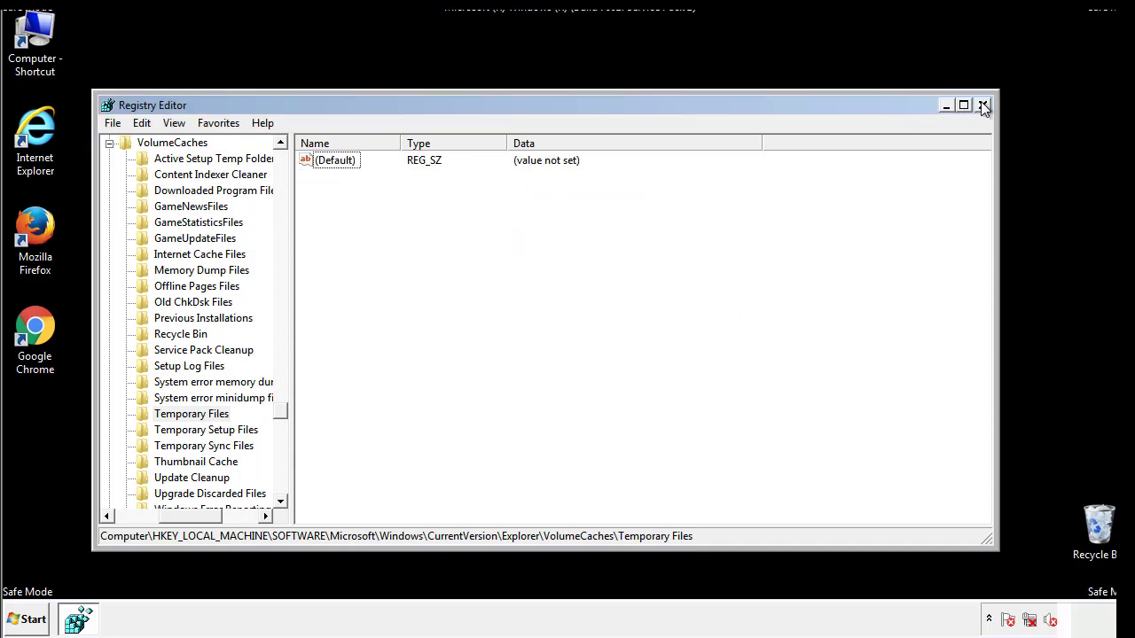
Close Registry Editor and relaunch System Configuration via msconfig search.
left_click(982, 105)
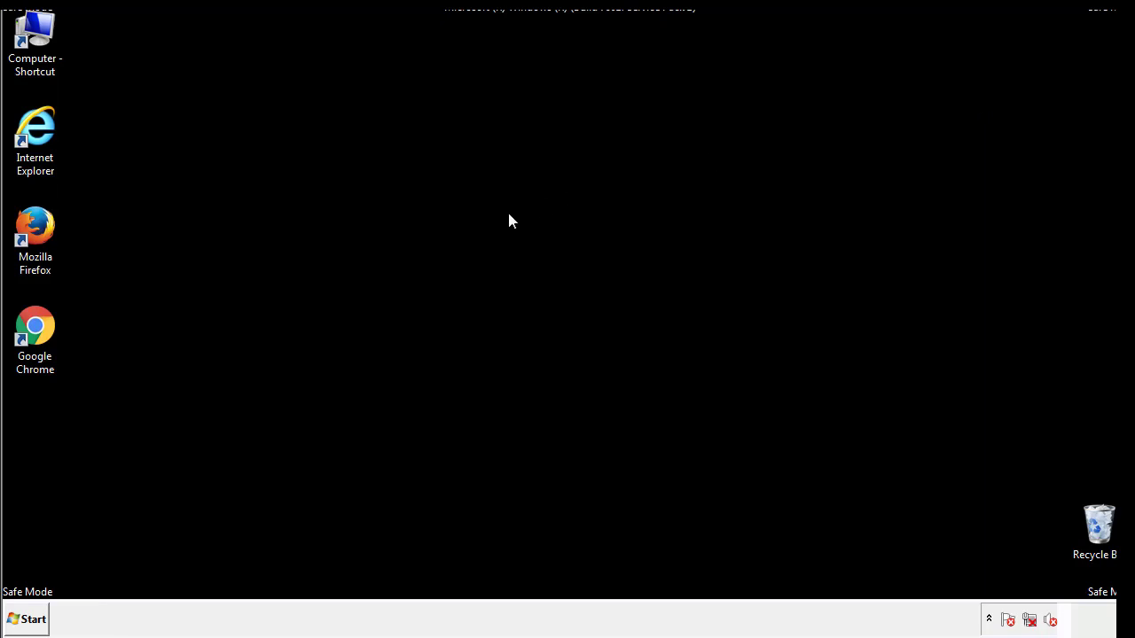
mouse_move(46, 444)
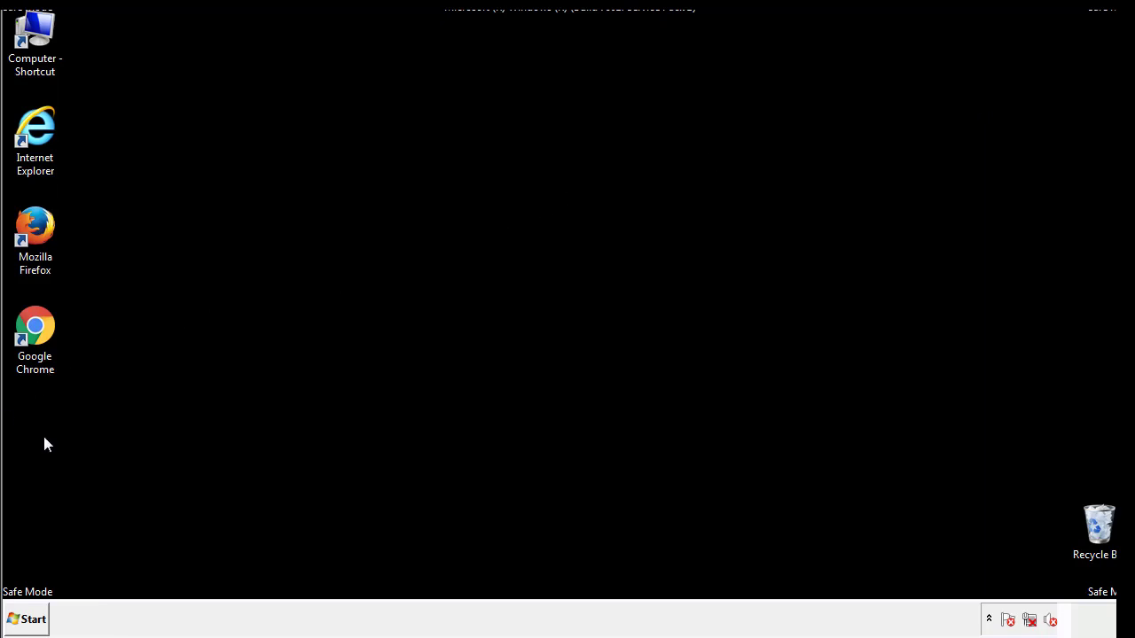
left_click(31, 618)
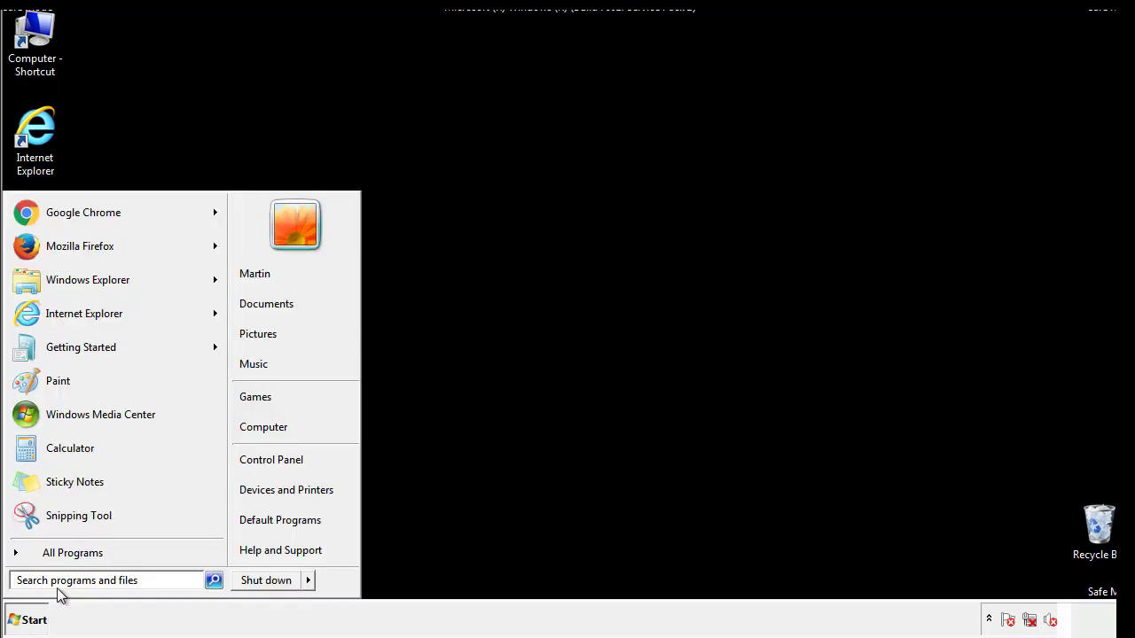
type("msconfig")
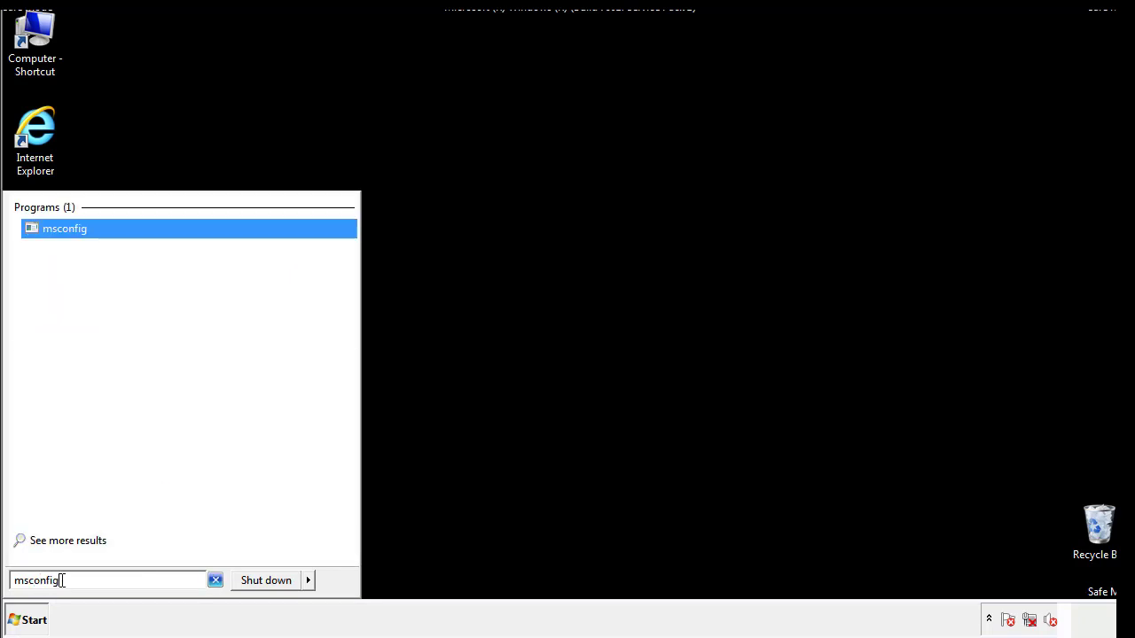
left_click(64, 229)
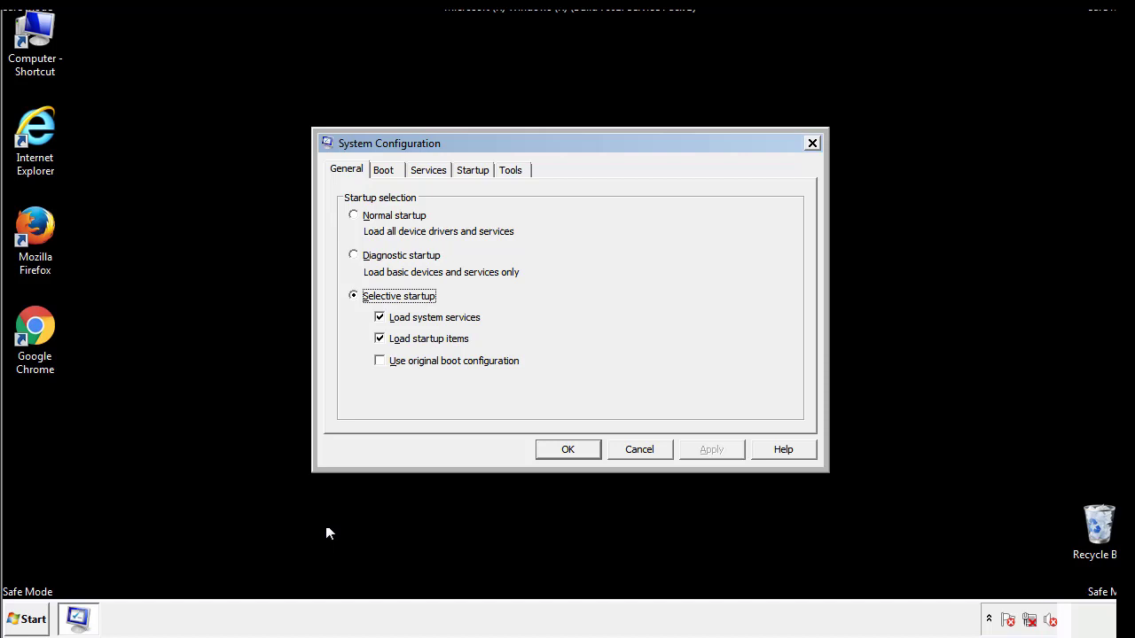
Uncheck Safe boot on the Boot tab and restart the computer normally.
left_click(383, 169)
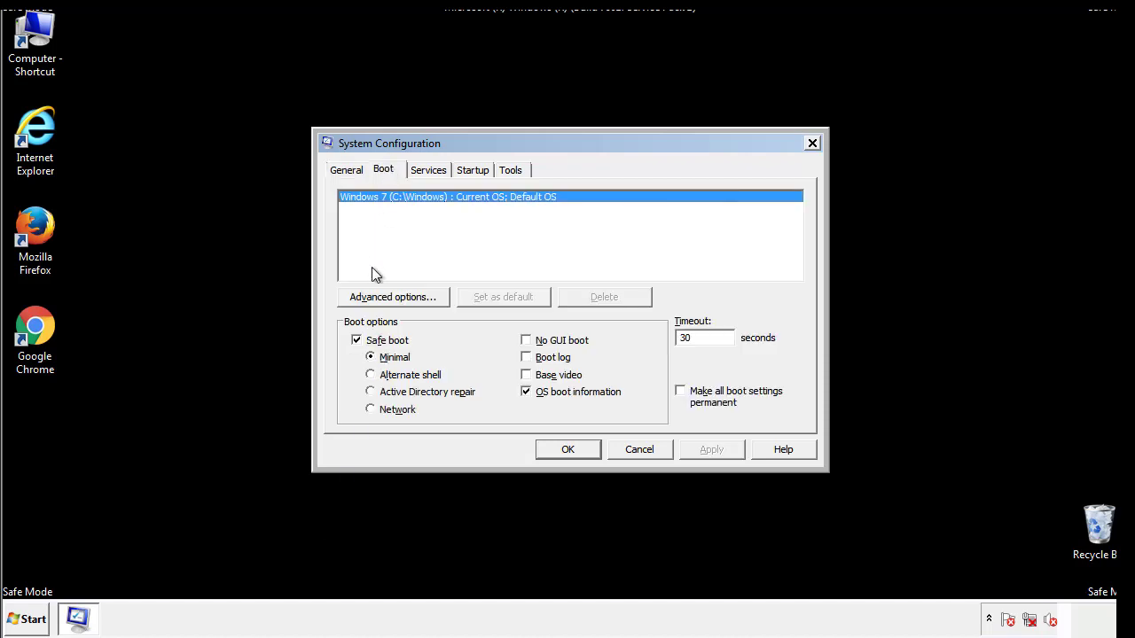
left_click(355, 339)
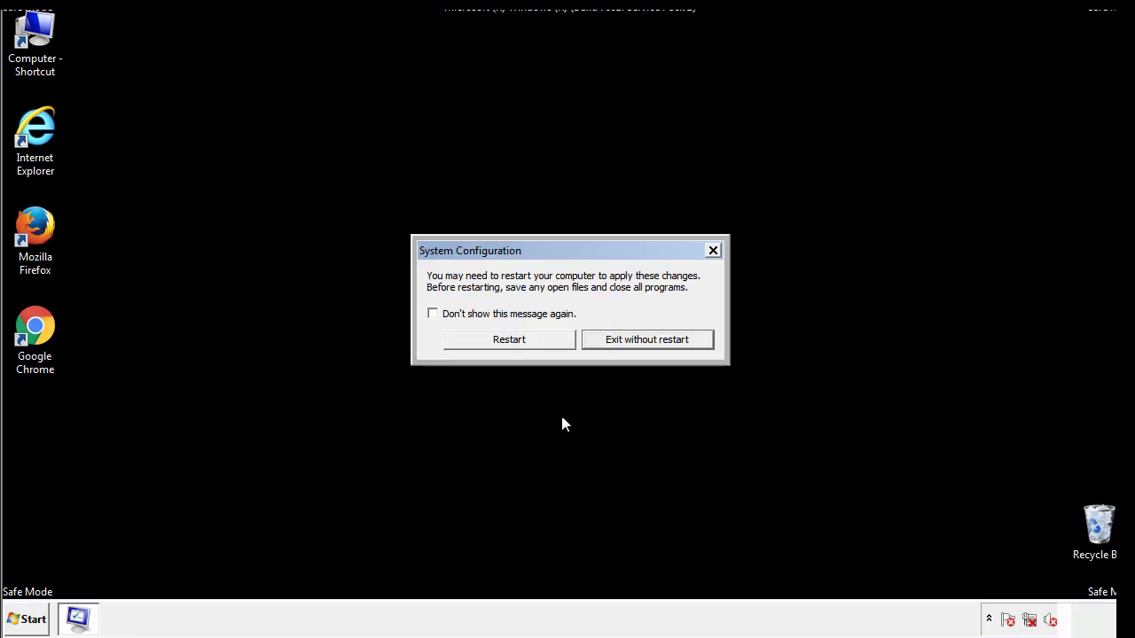
left_click(509, 339)
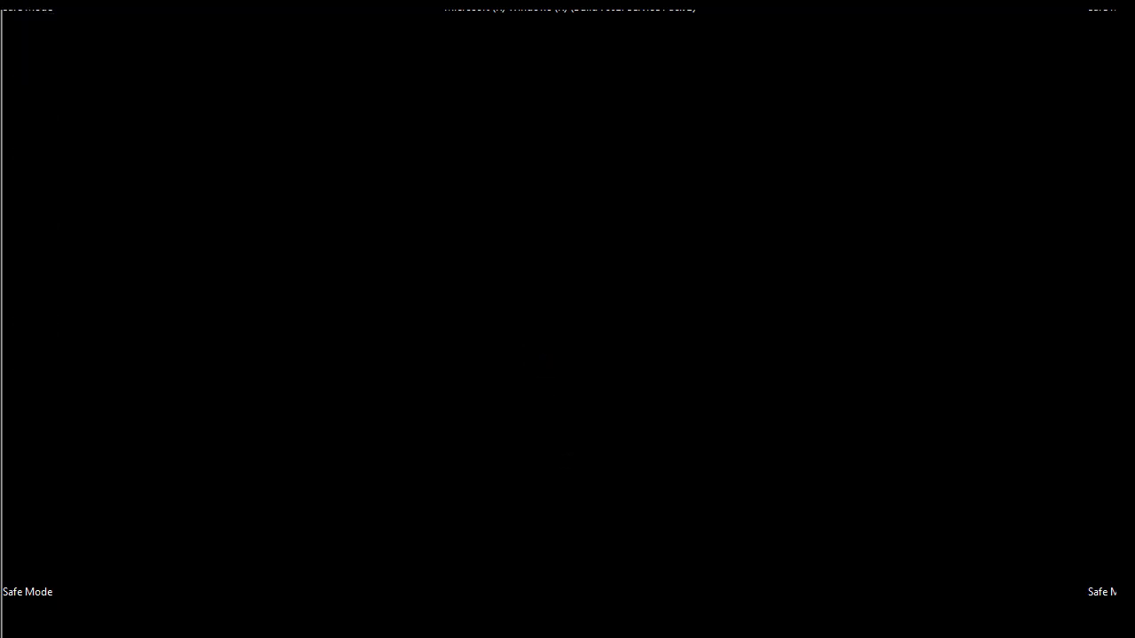